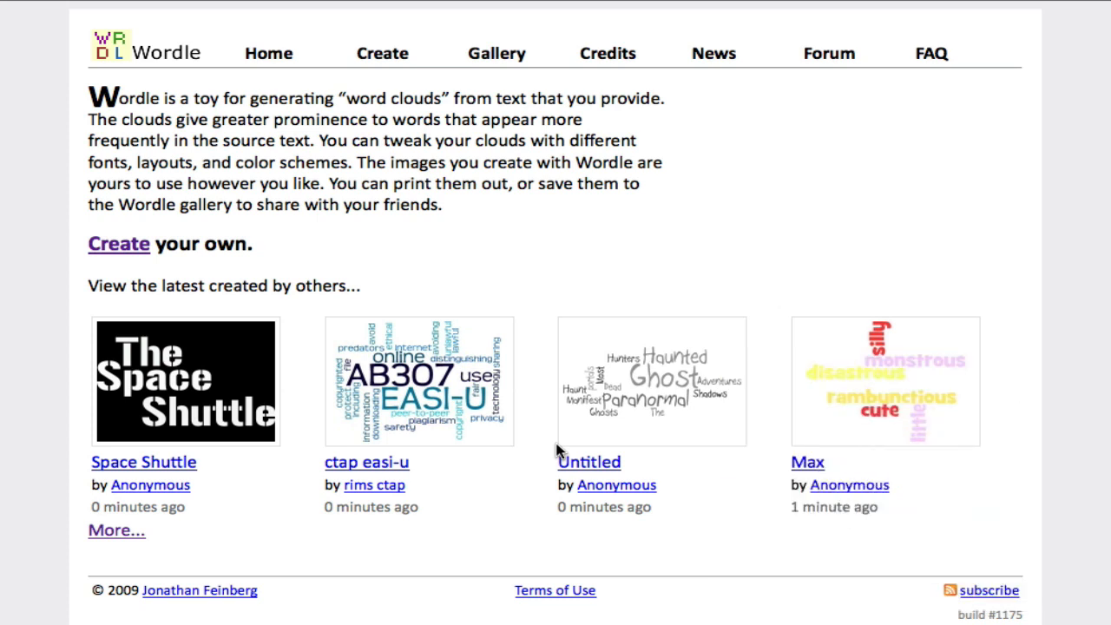
pyautogui.moveTo(198, 306)
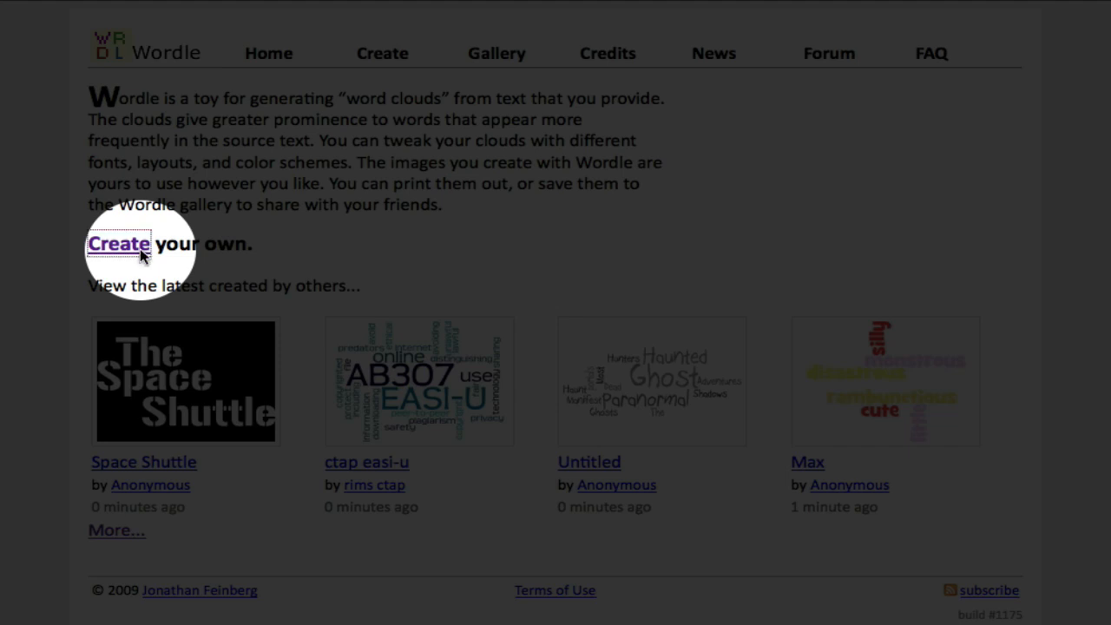
# Step: Go to the Create page and try the paste-text box and the del.icio.us field
pyautogui.click(118, 243)
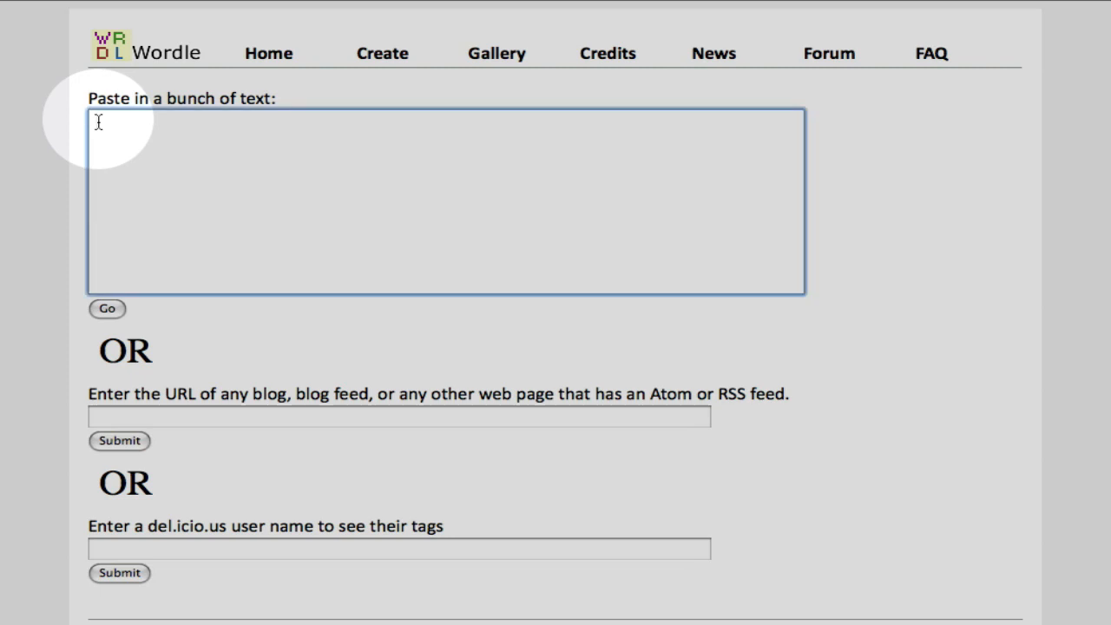
pyautogui.click(397, 417)
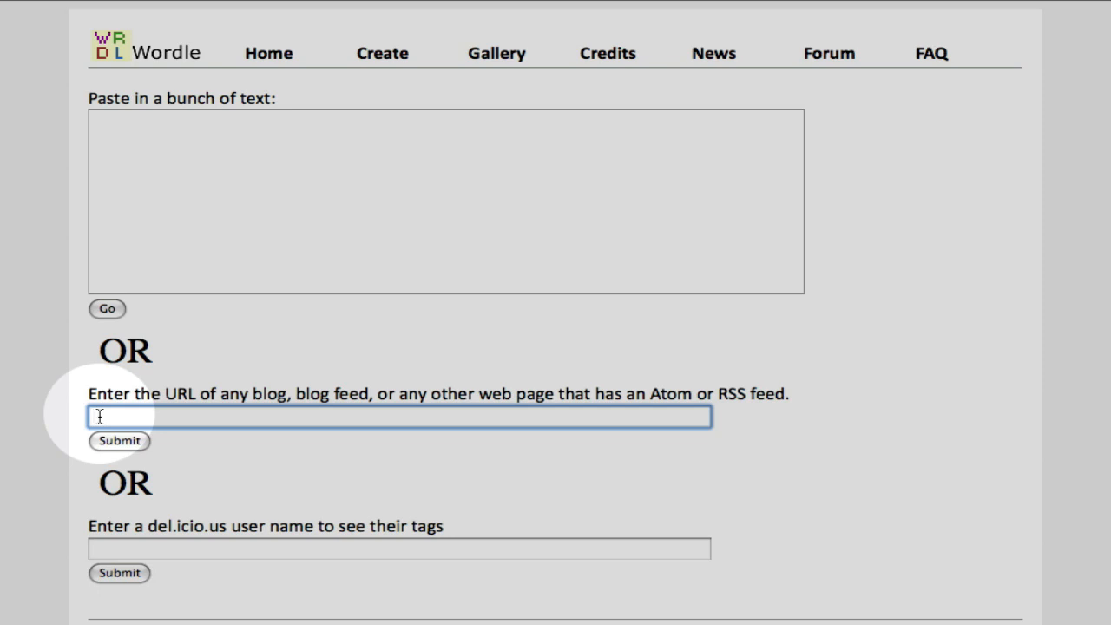
pyautogui.moveTo(98, 525)
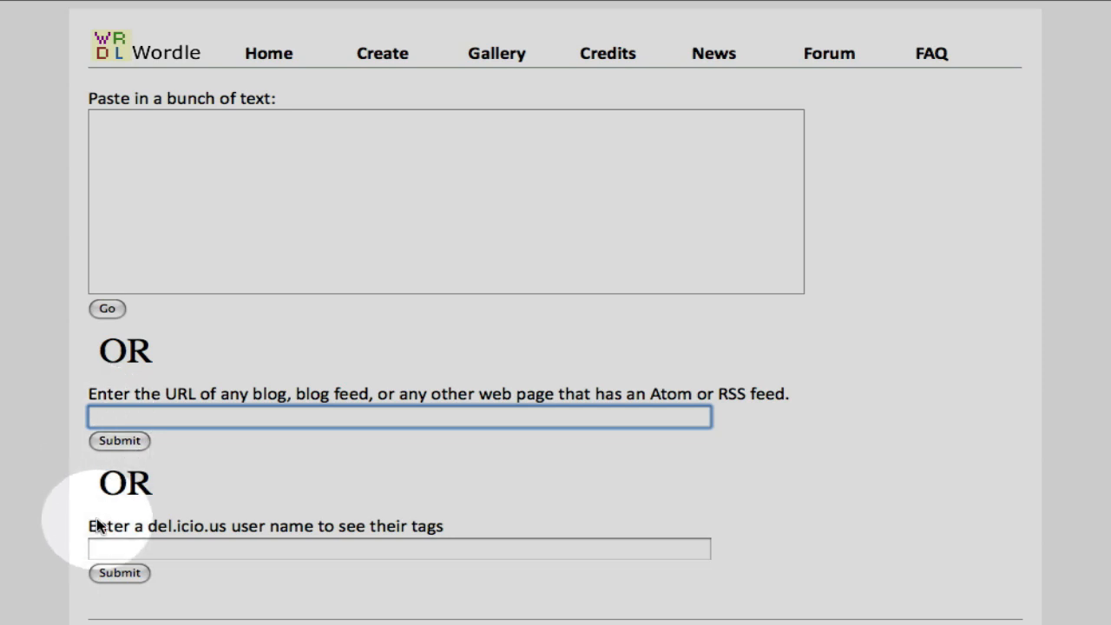
pyautogui.click(400, 549)
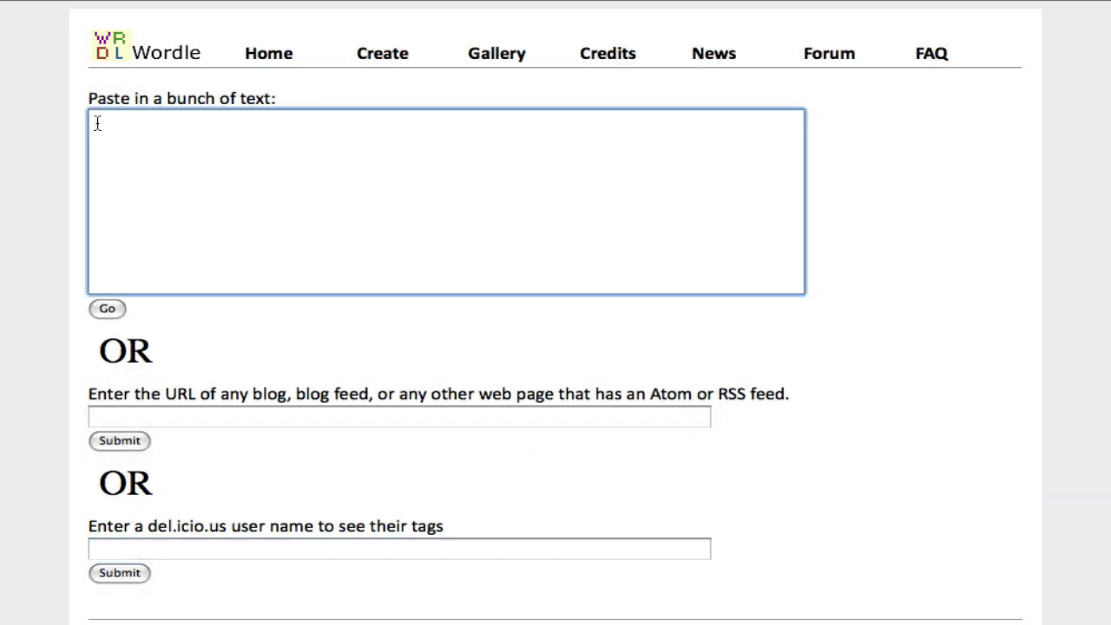
# Step: Enter cat three times, dog twice and fish once on separate lines
pyautogui.write('cat')
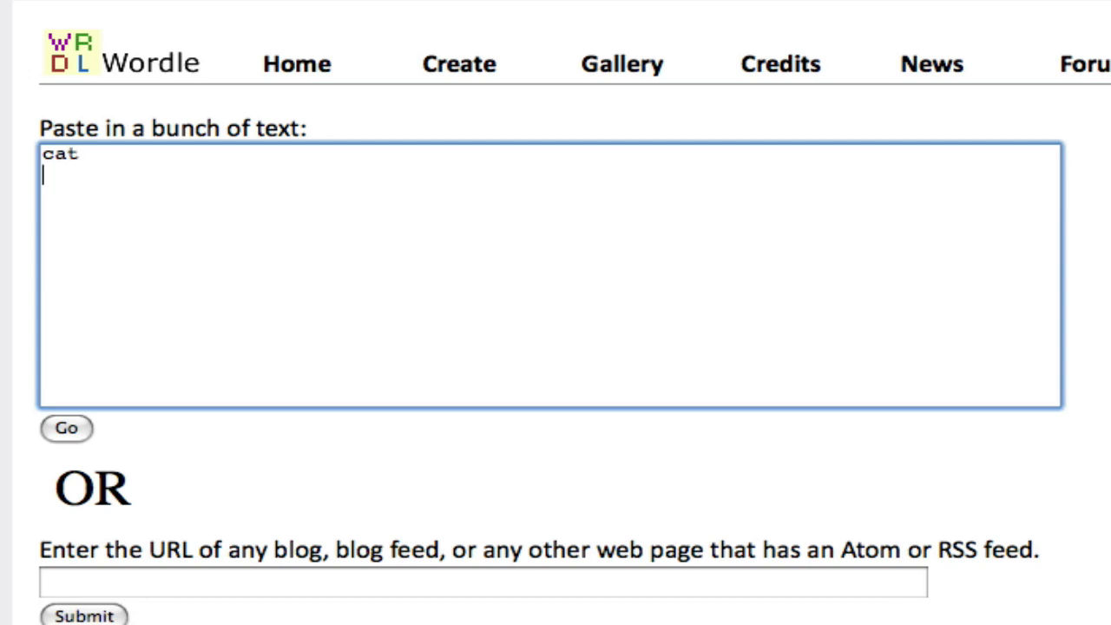
pyautogui.write('dog')
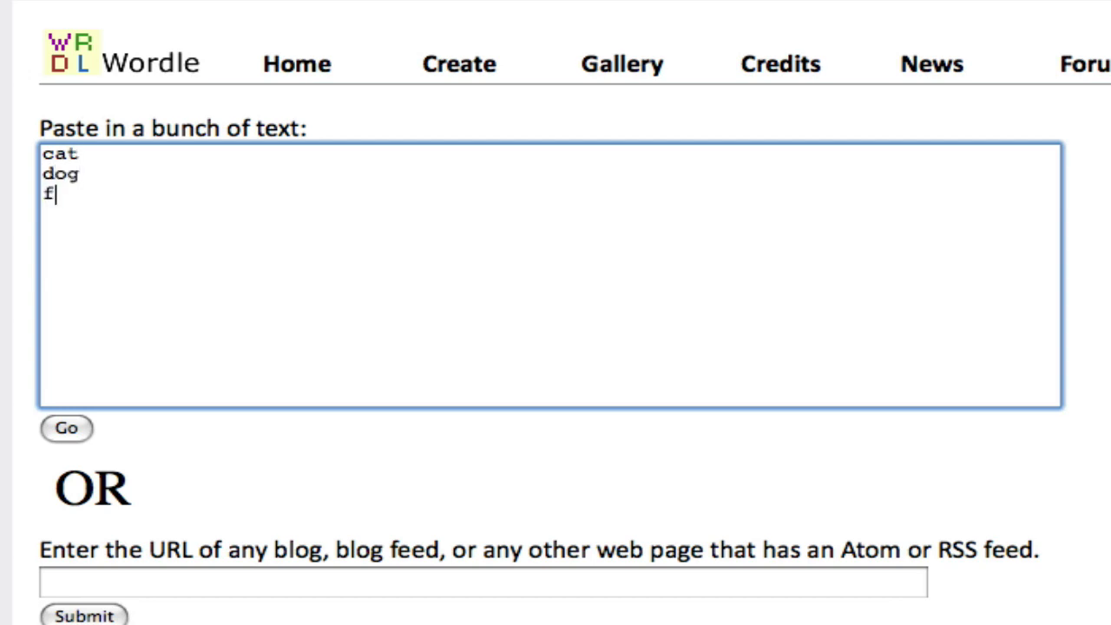
pyautogui.write('ish')
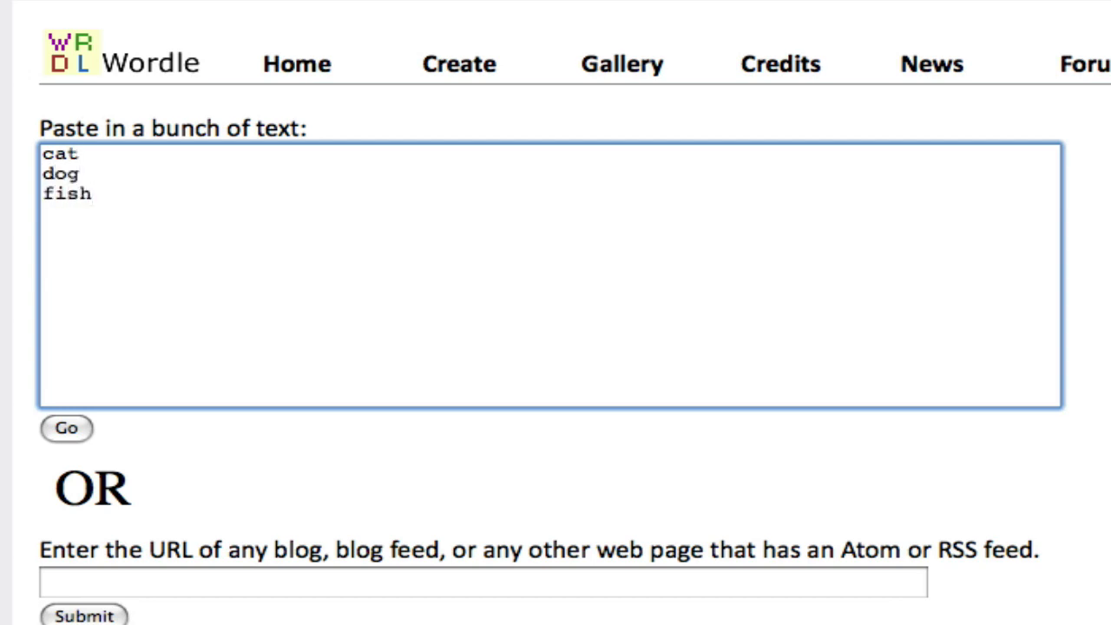
pyautogui.click(91, 194)
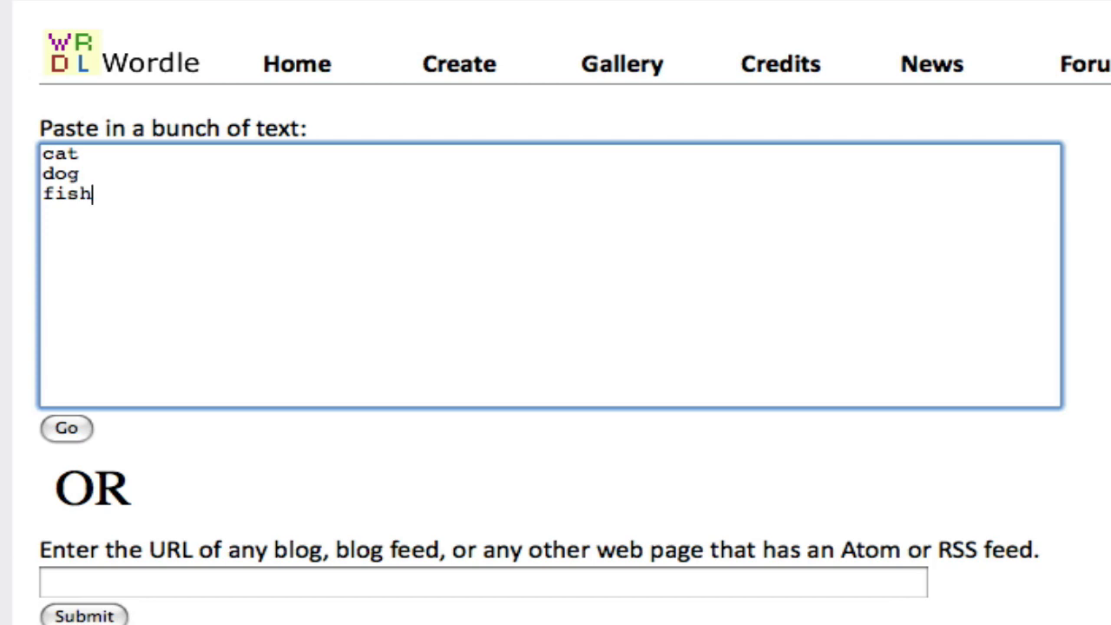
pyautogui.write('Ca')
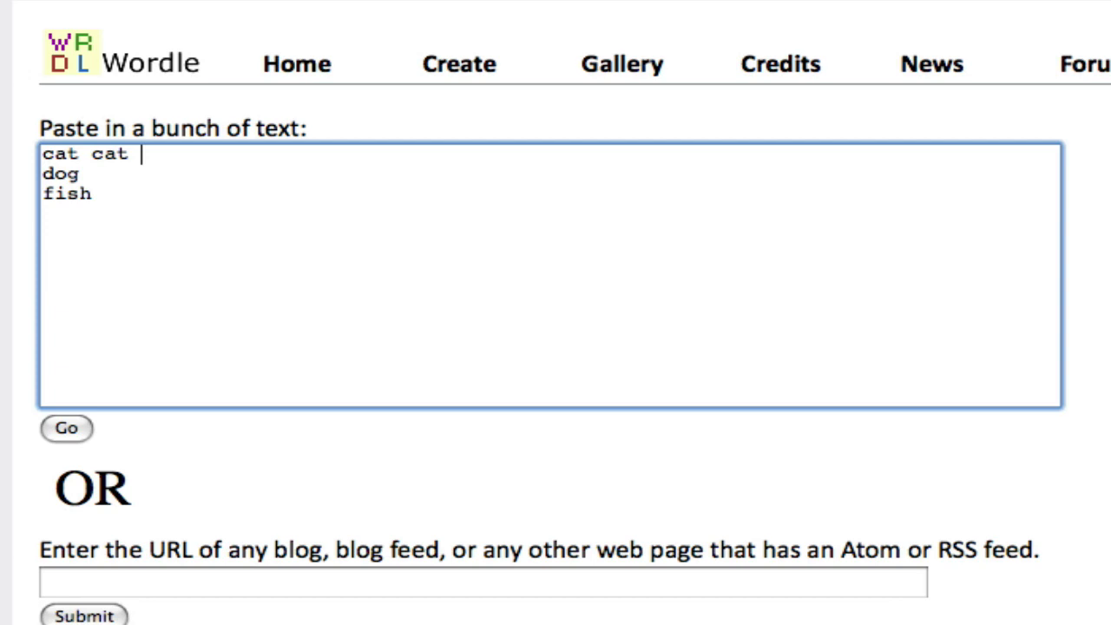
pyautogui.write('cat')
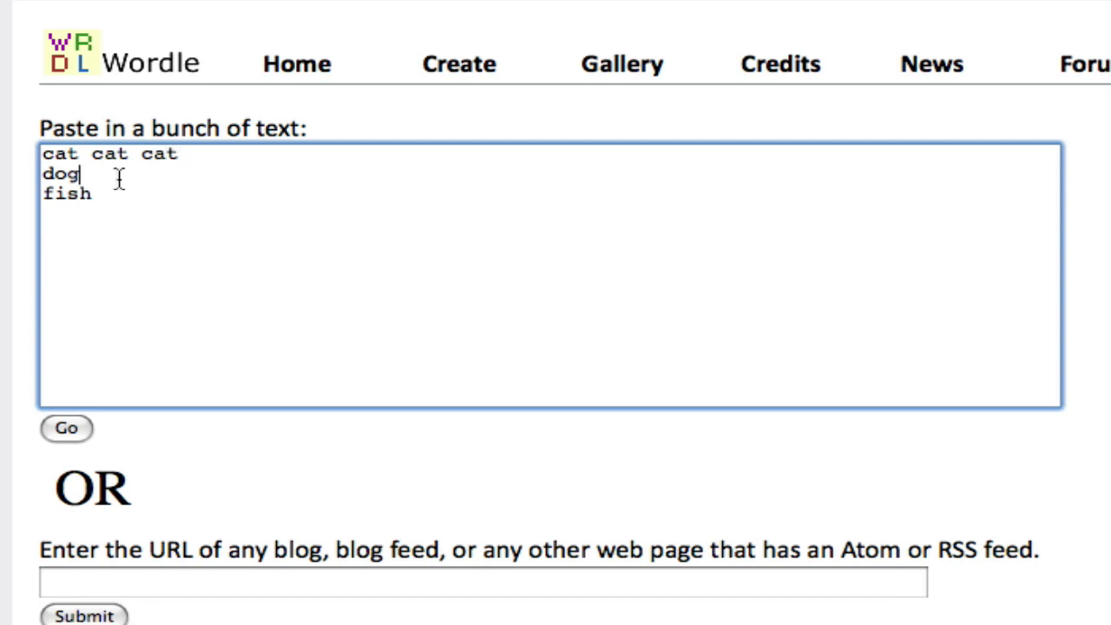
pyautogui.write('dog')
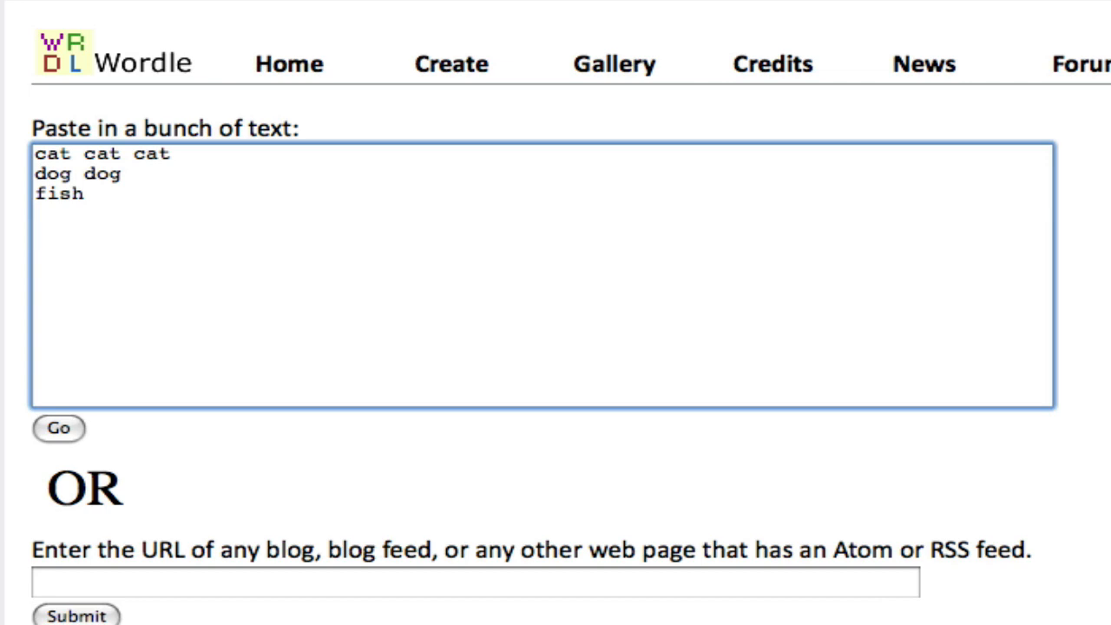
# Step: Add the phrase The~fish~swims joined with tildes so it stays one item
pyautogui.write('The fish')
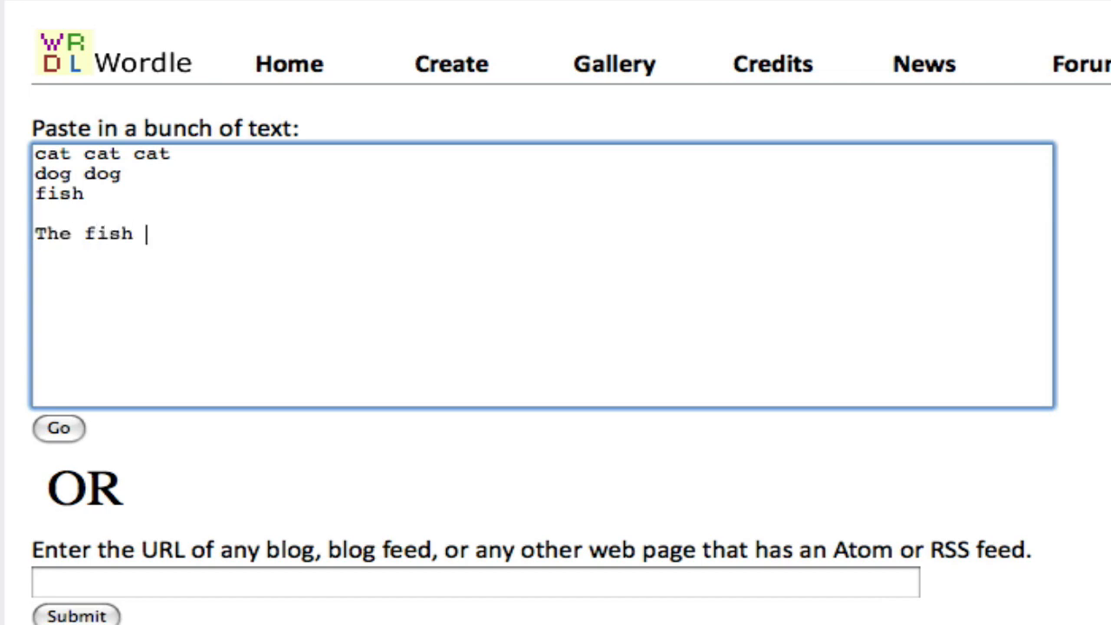
pyautogui.write('swims')
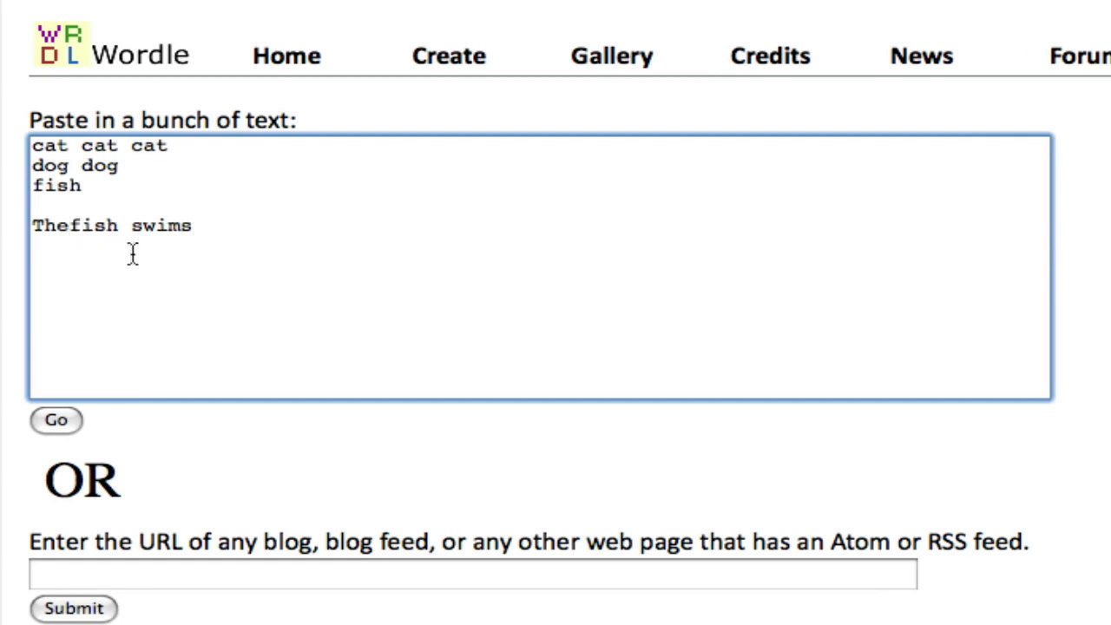
pyautogui.press('Backspace')
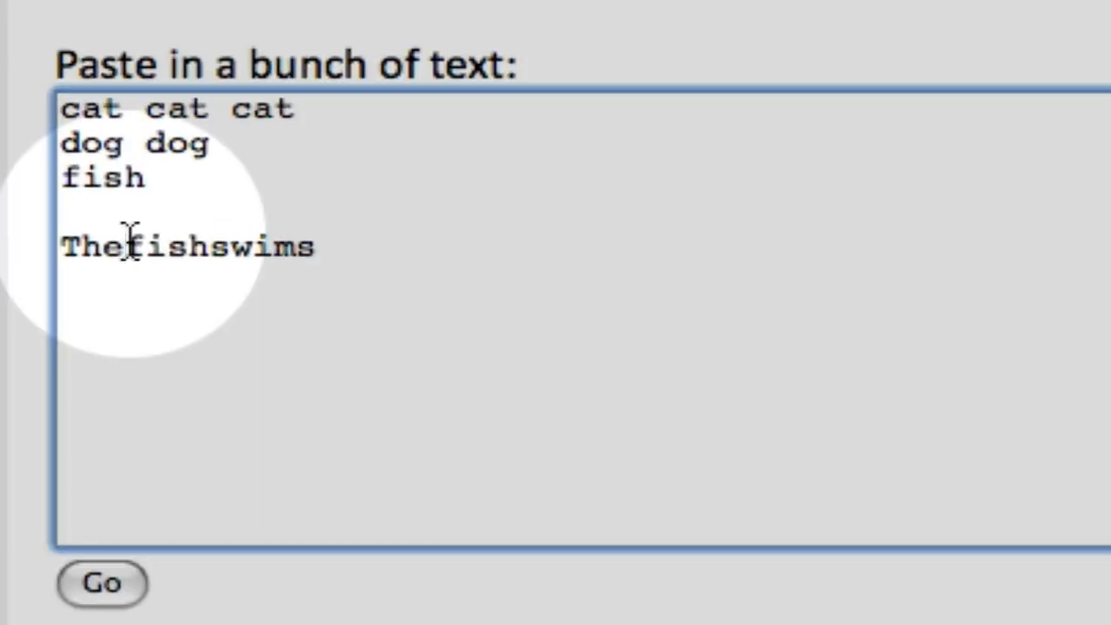
pyautogui.write('~')
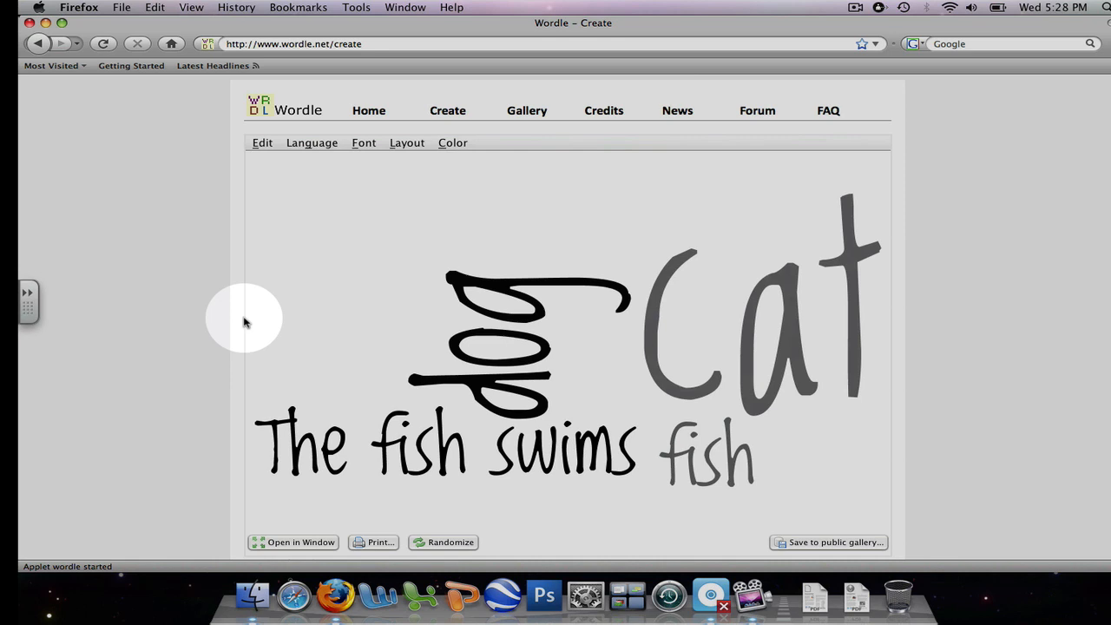
pyautogui.moveTo(247, 339)
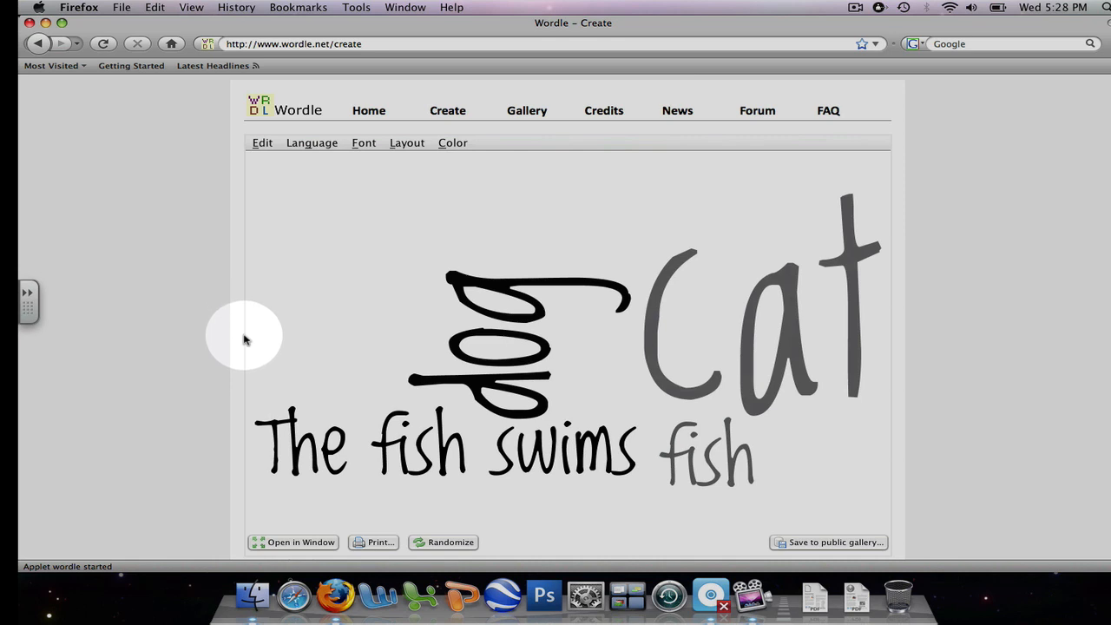
pyautogui.moveTo(250, 408)
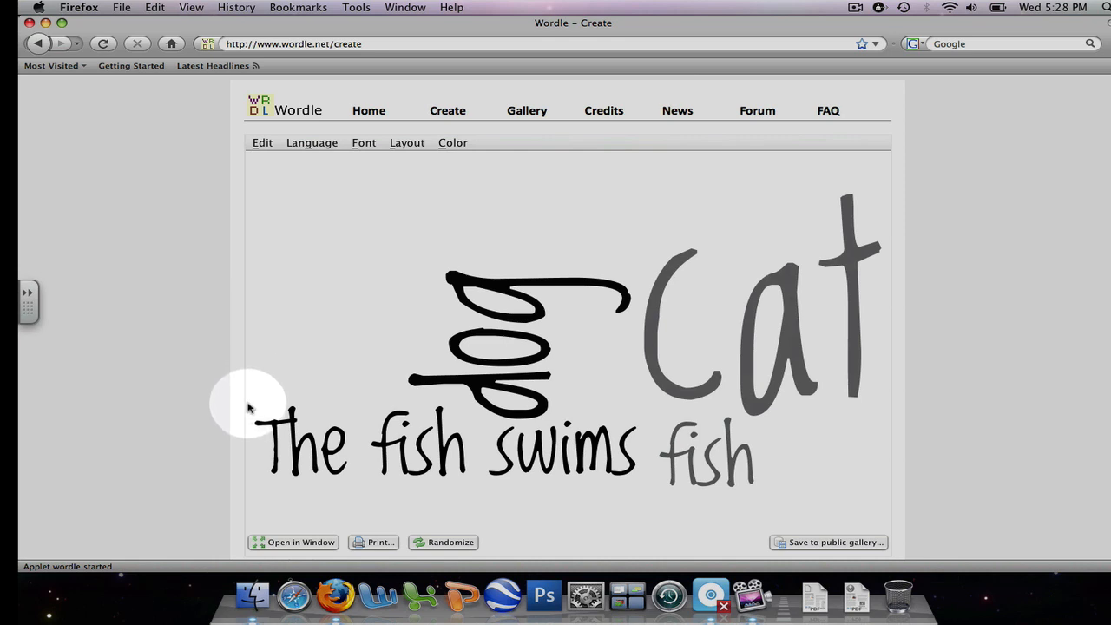
pyautogui.moveTo(246, 531)
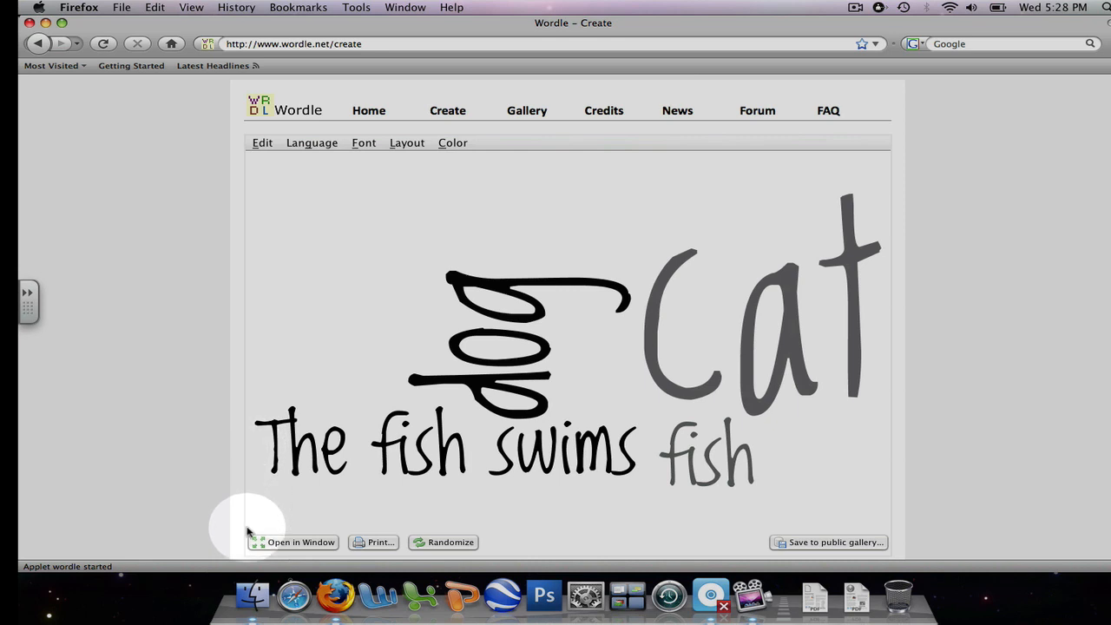
pyautogui.moveTo(425, 547)
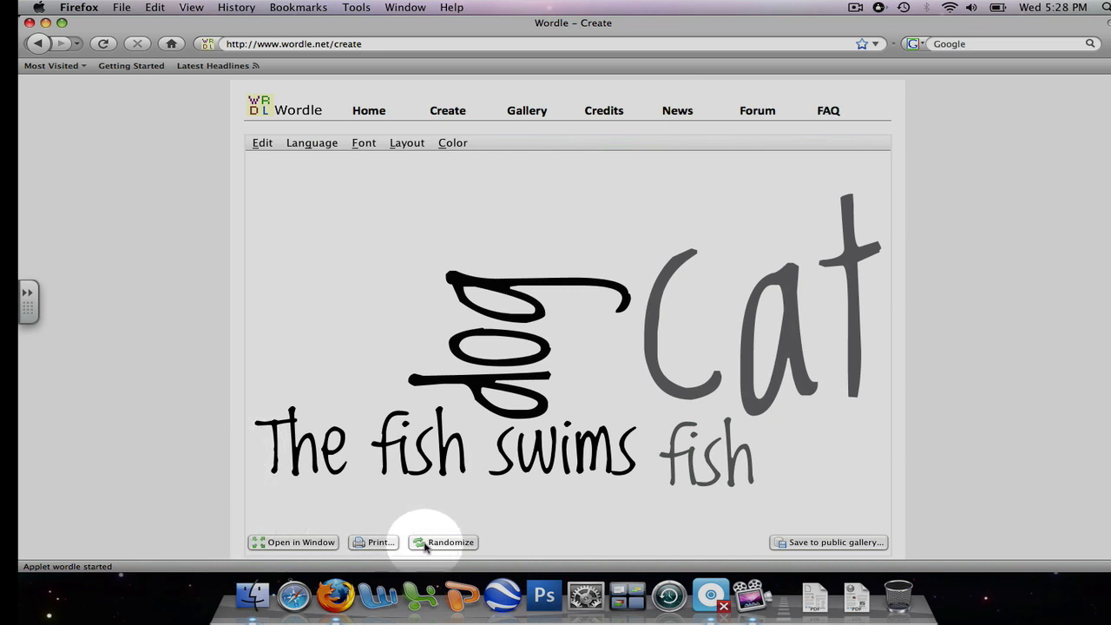
# Step: Randomize the cloud five times to try different fonts, layouts and colours
pyautogui.click(444, 542)
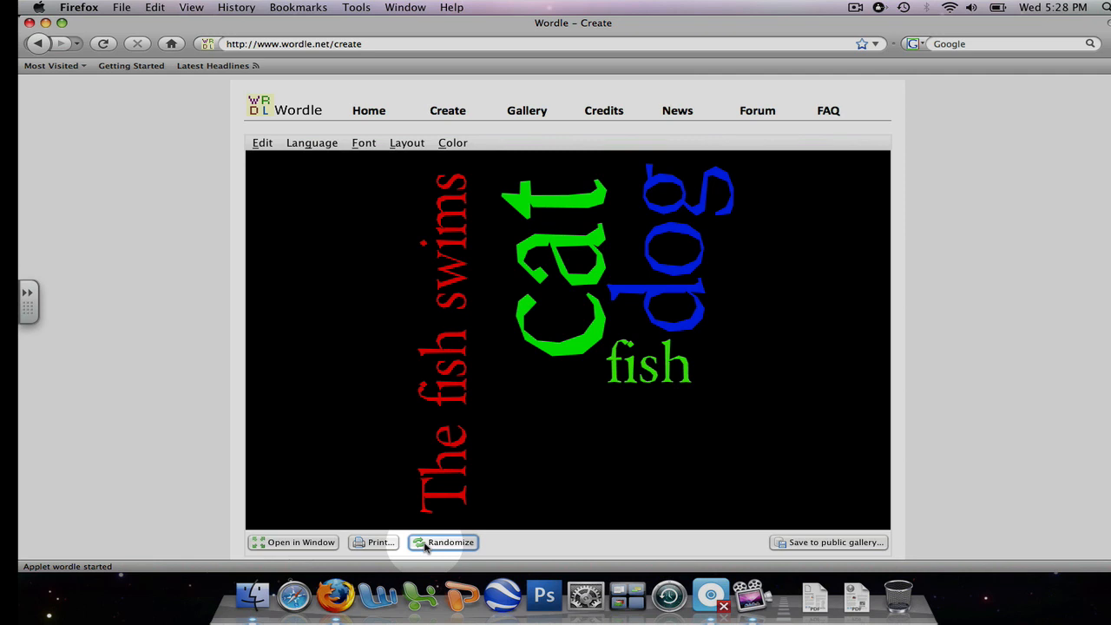
pyautogui.click(445, 542)
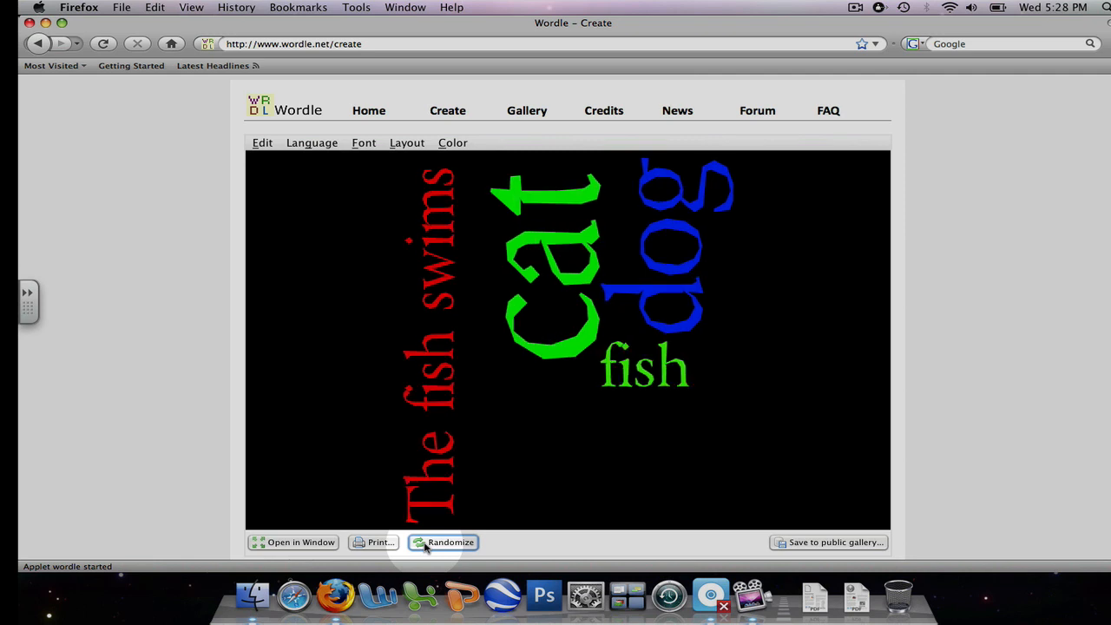
pyautogui.click(451, 541)
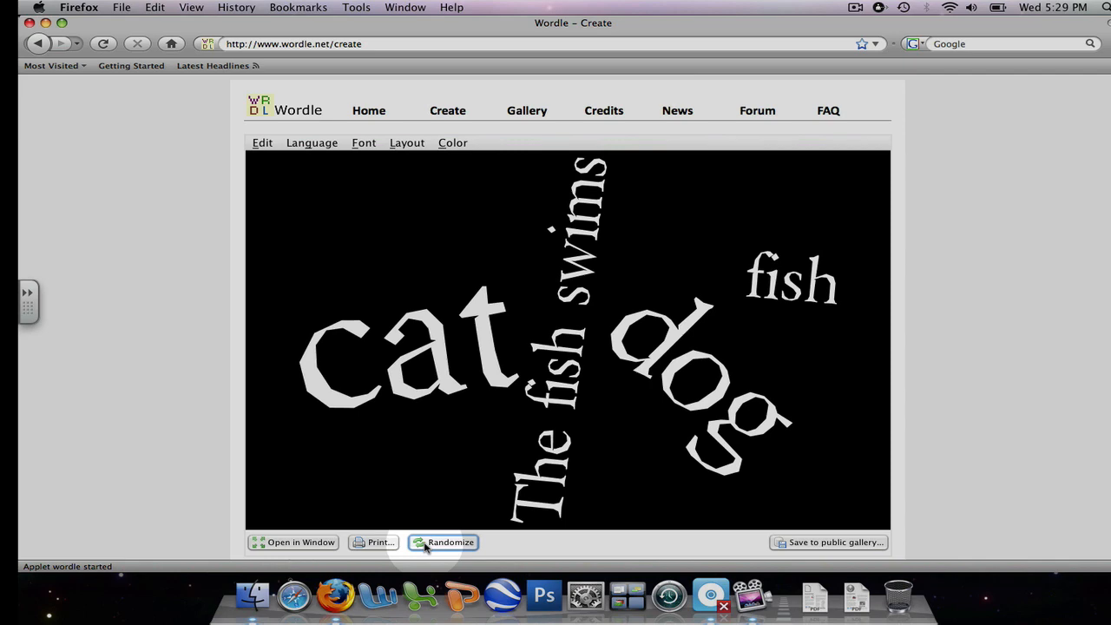
pyautogui.click(443, 541)
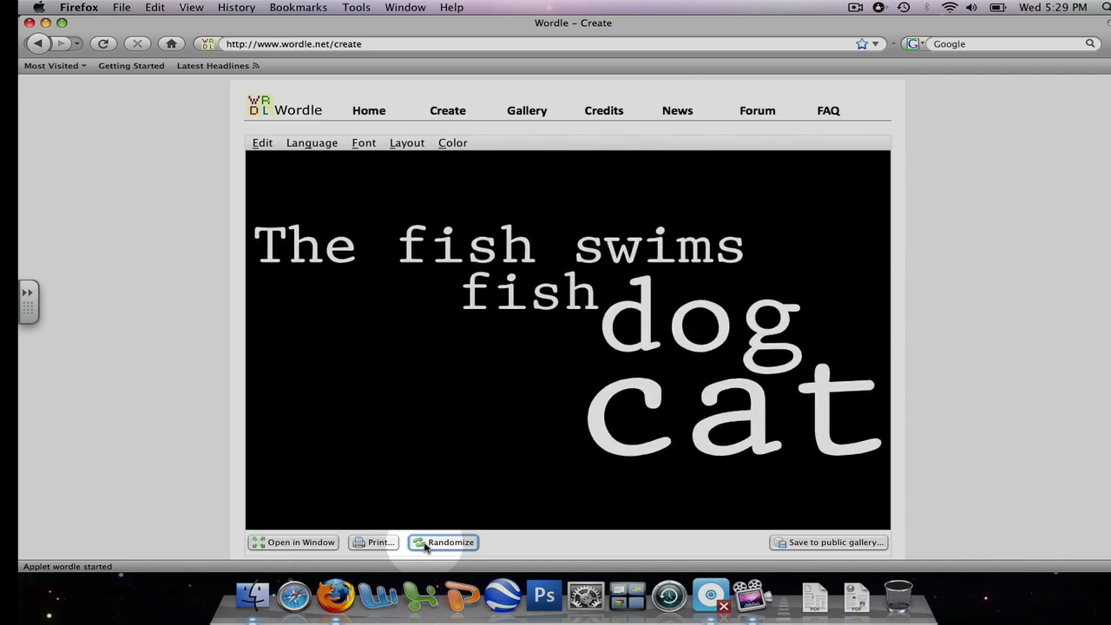
pyautogui.click(450, 542)
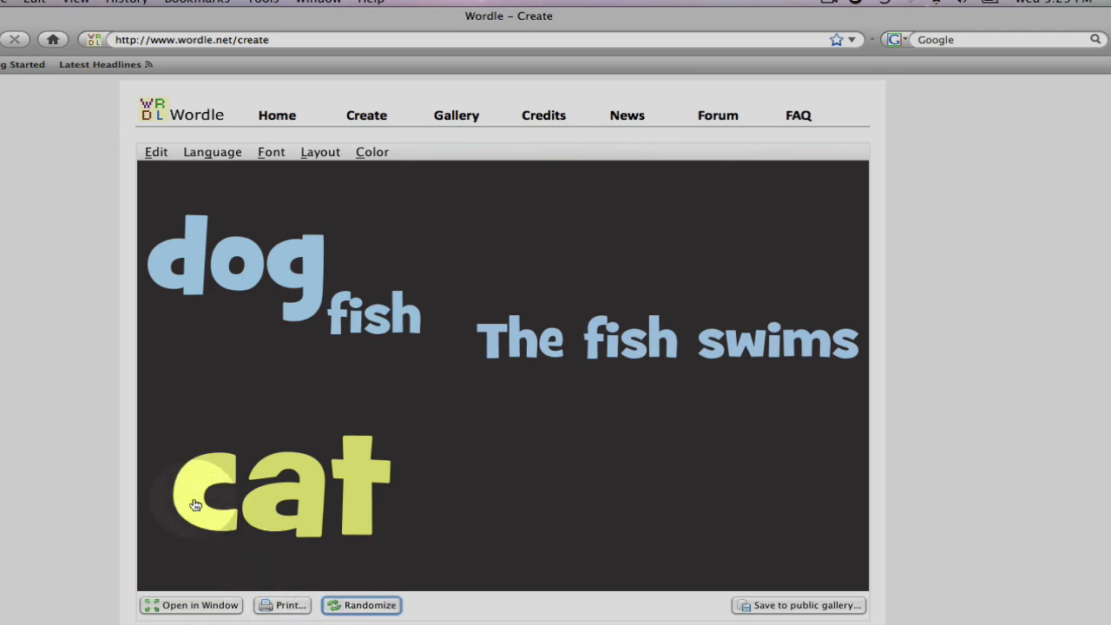
pyautogui.moveTo(121, 250)
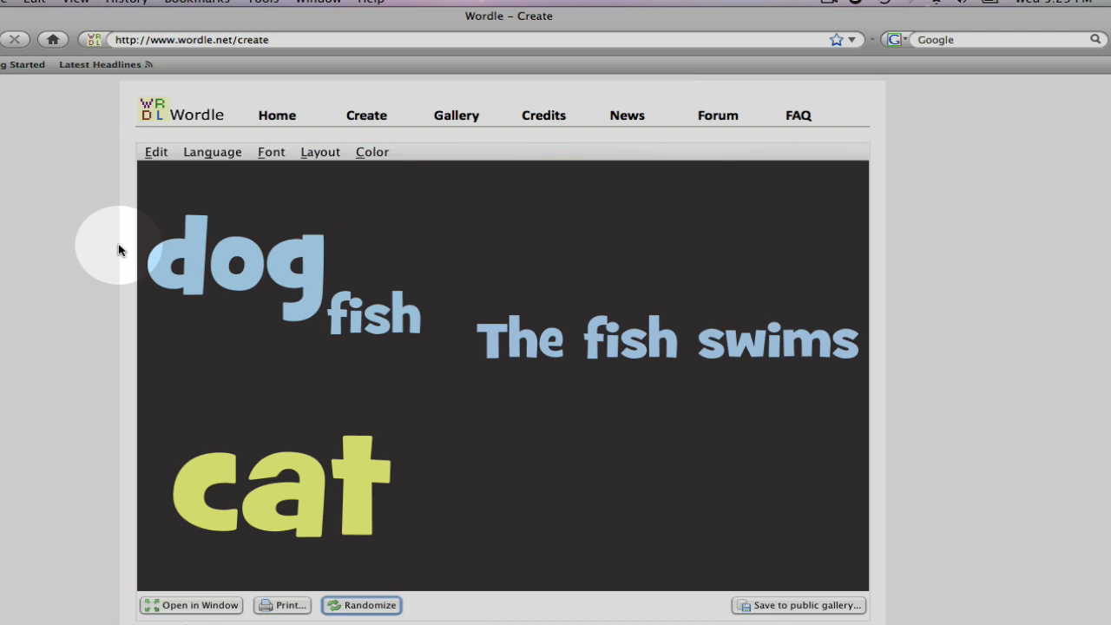
pyautogui.moveTo(156, 153)
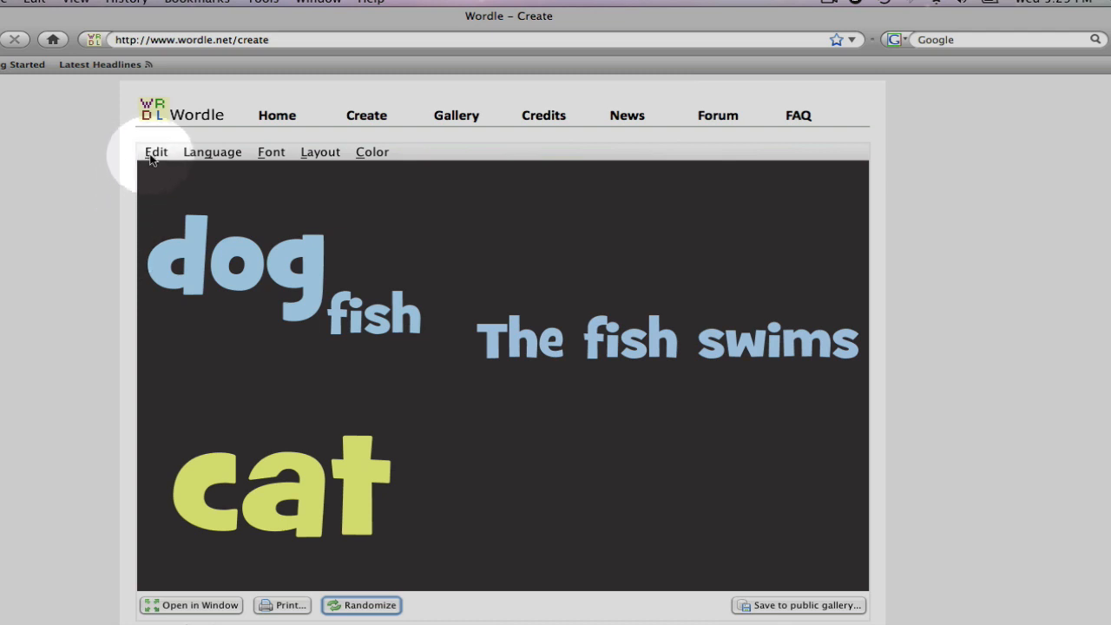
# Step: Choose Leave Words as Spelled so The keeps its capital T
pyautogui.click(157, 151)
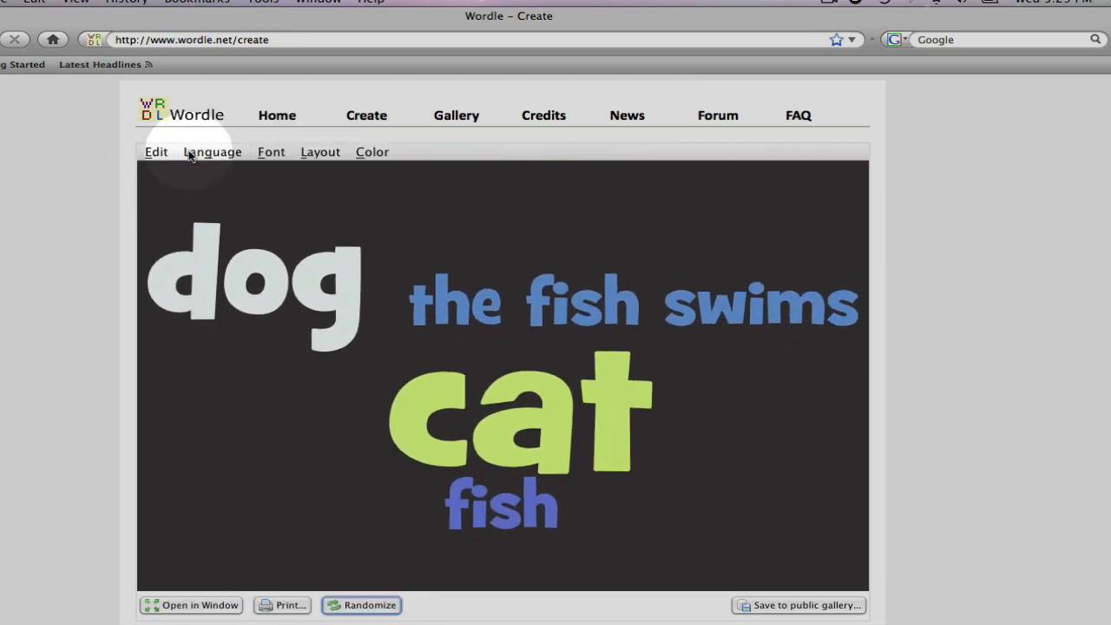
pyautogui.click(212, 152)
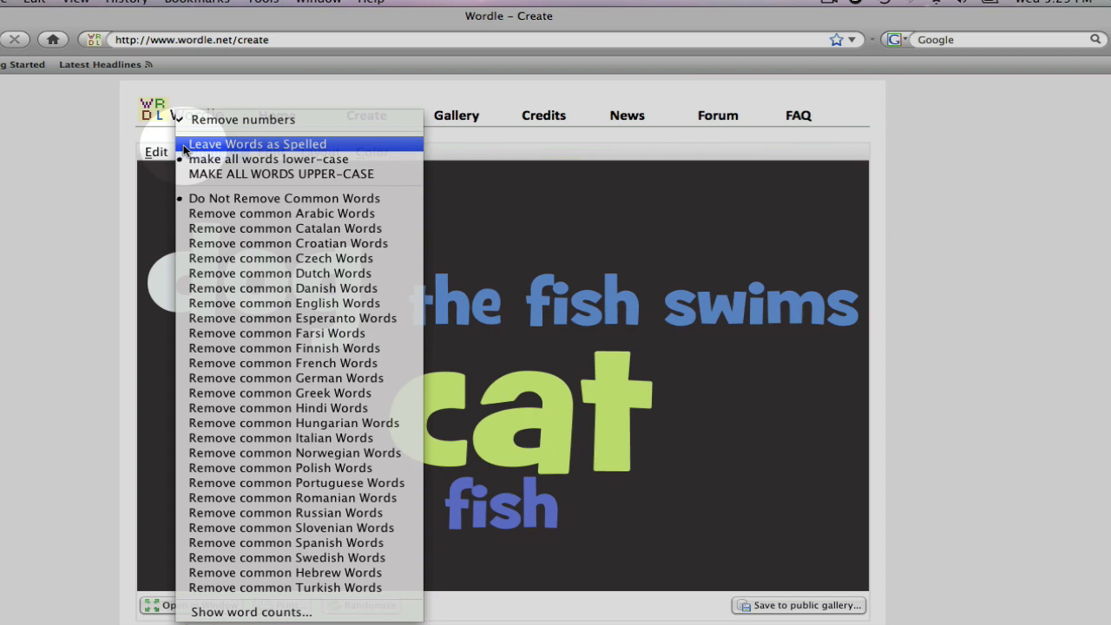
pyautogui.moveTo(269, 160)
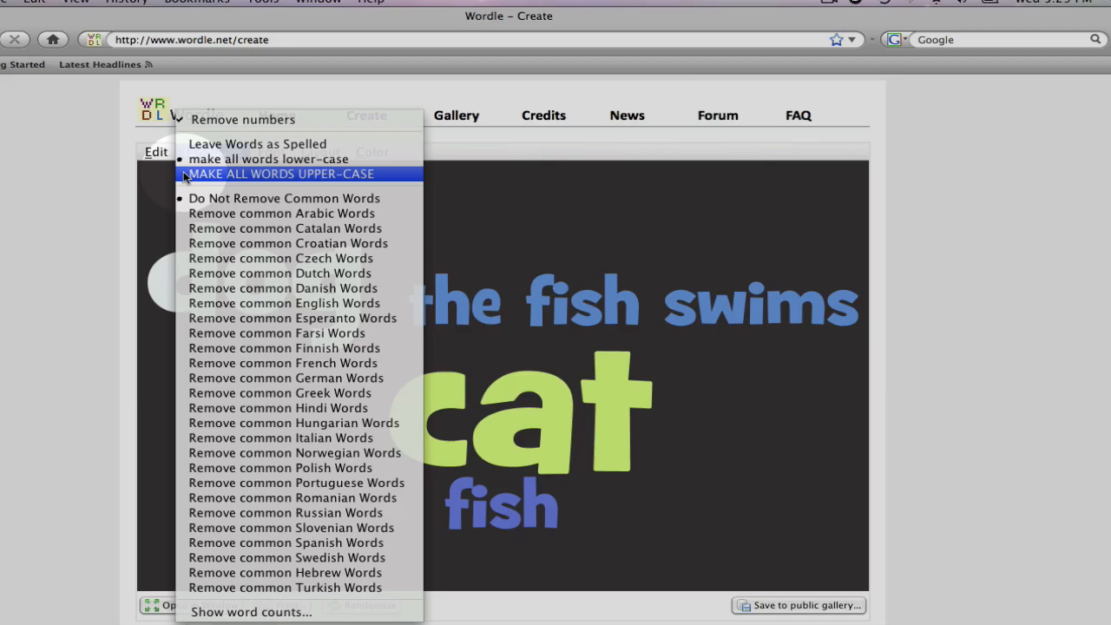
pyautogui.moveTo(287, 243)
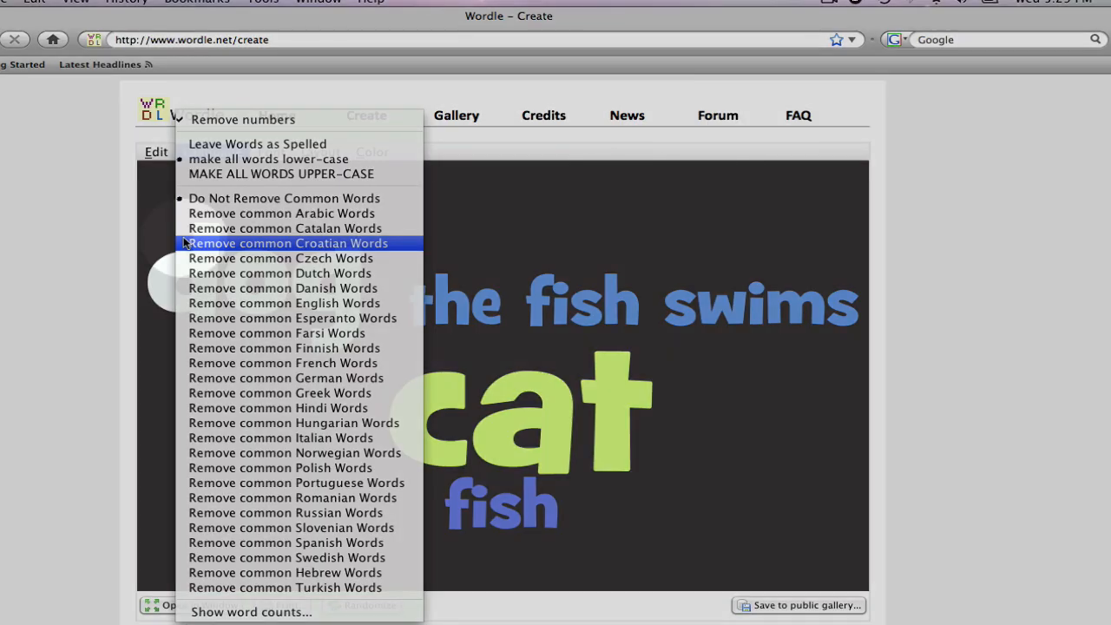
pyautogui.click(288, 243)
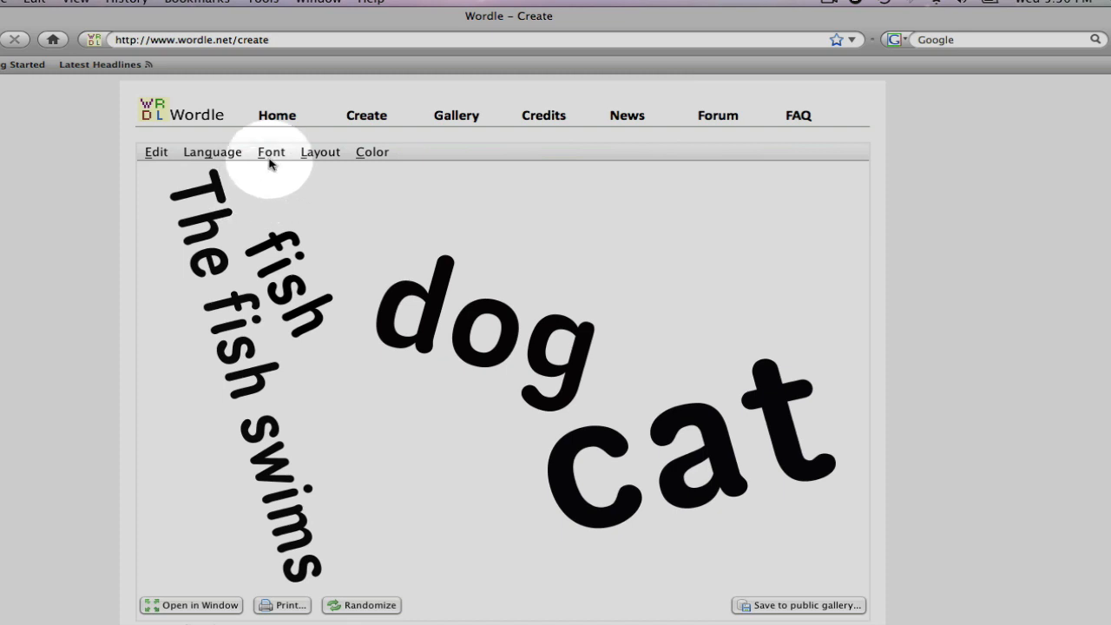
# Step: Set the cloud's font to Steelfish
pyautogui.click(271, 151)
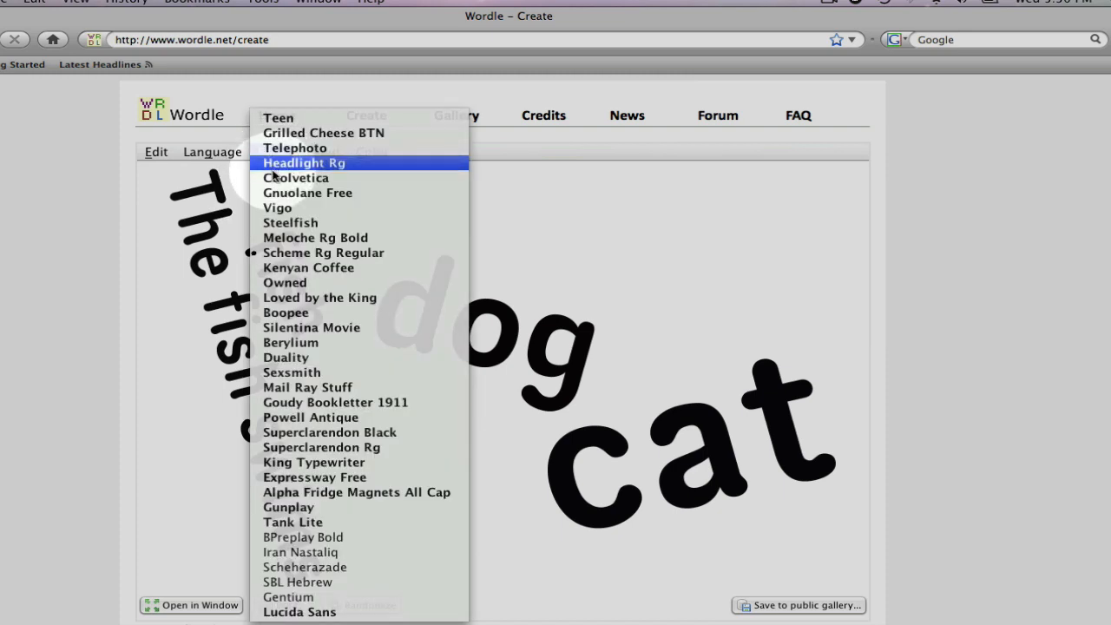
pyautogui.moveTo(292, 222)
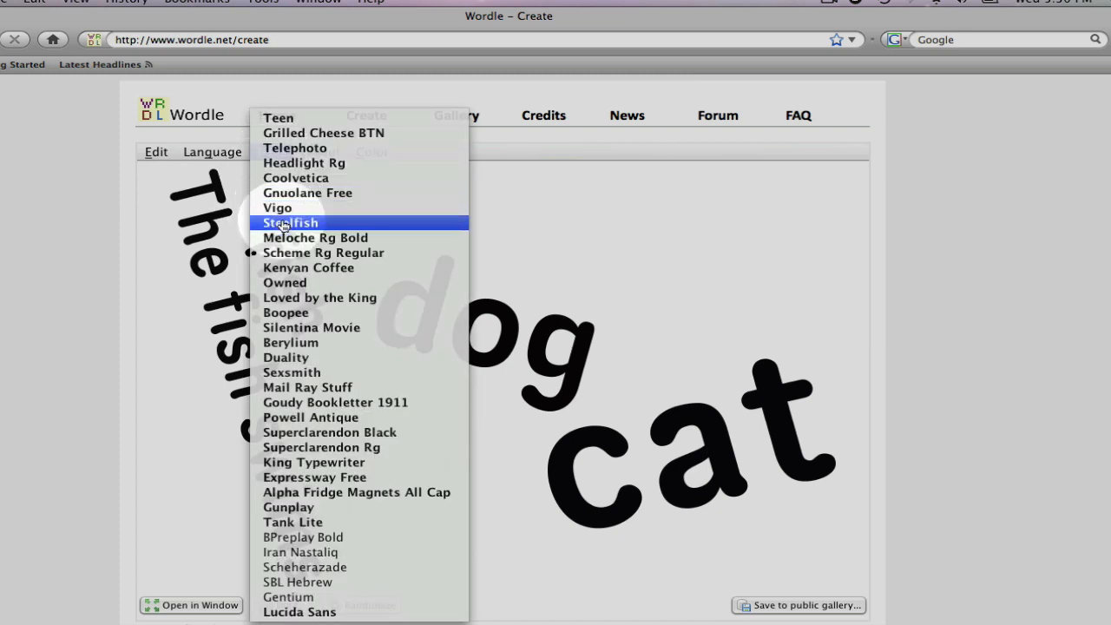
pyautogui.click(290, 222)
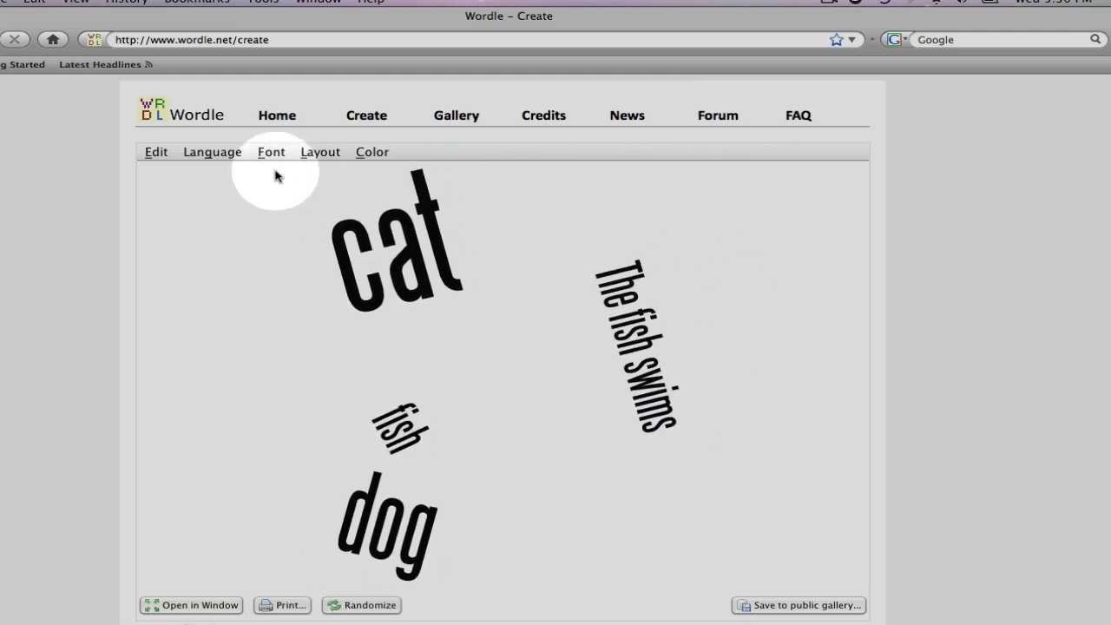
pyautogui.moveTo(277, 271)
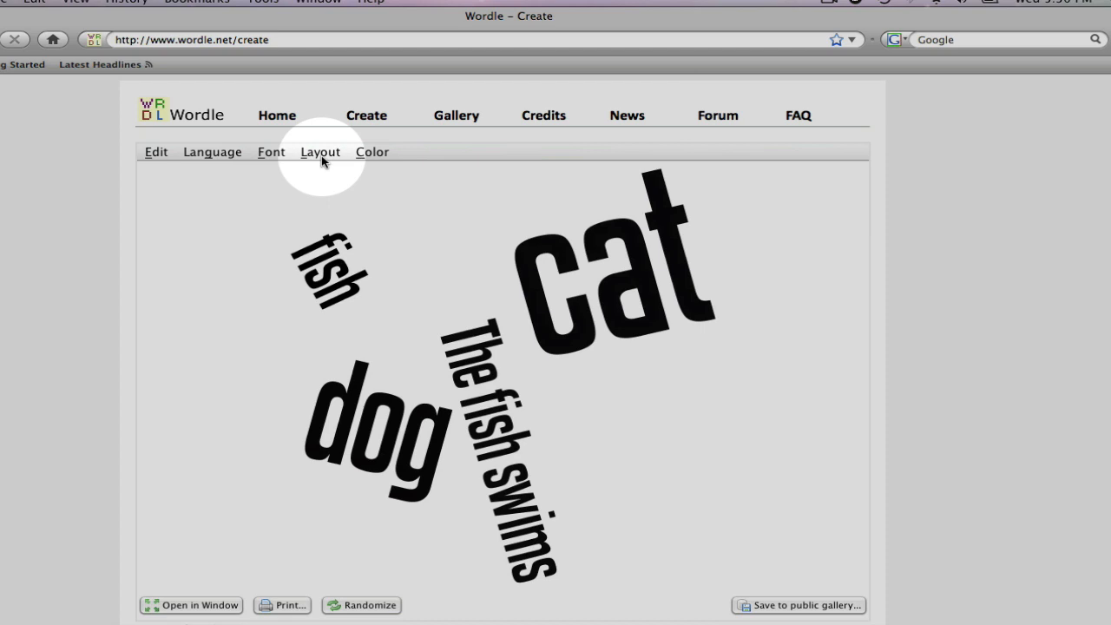
# Step: Confirm the maximum words setting at 150 and return to the layout options
pyautogui.click(320, 153)
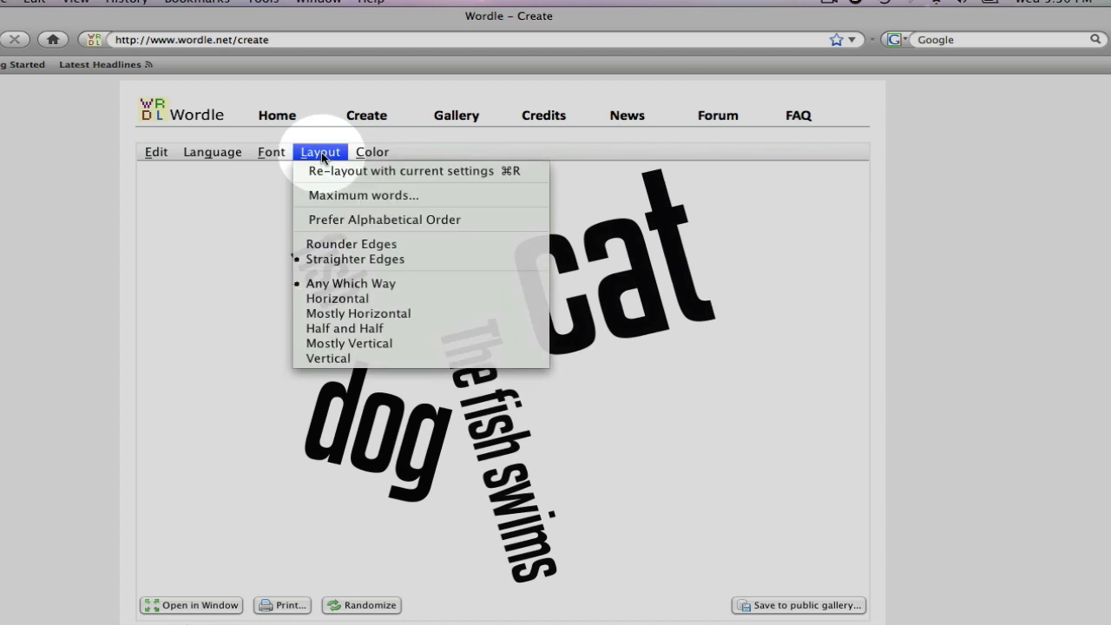
pyautogui.moveTo(361, 194)
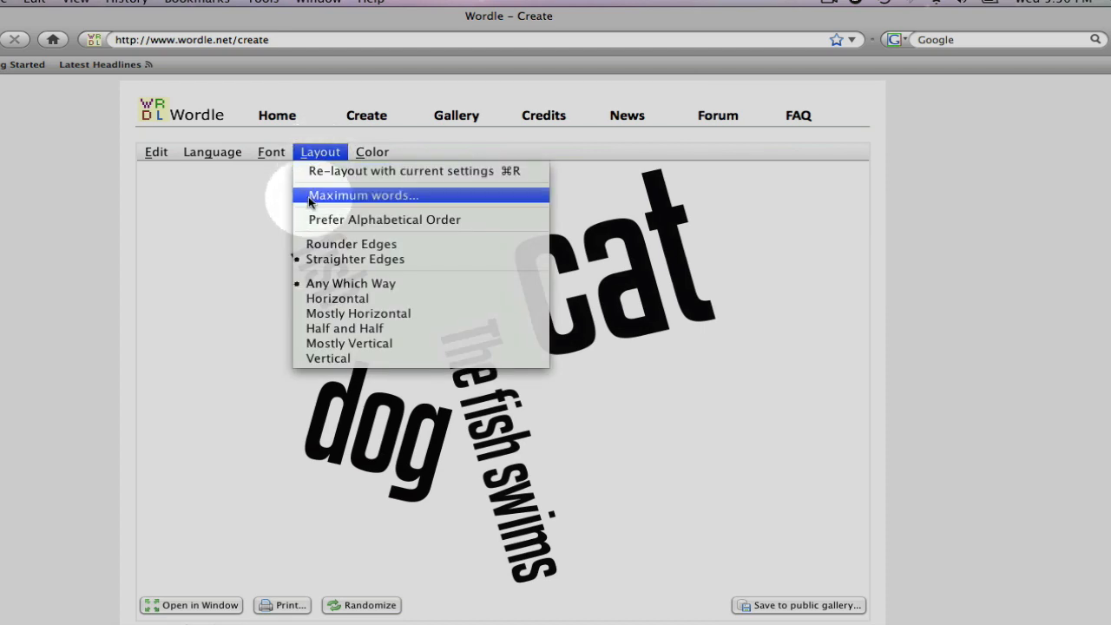
pyautogui.click(362, 194)
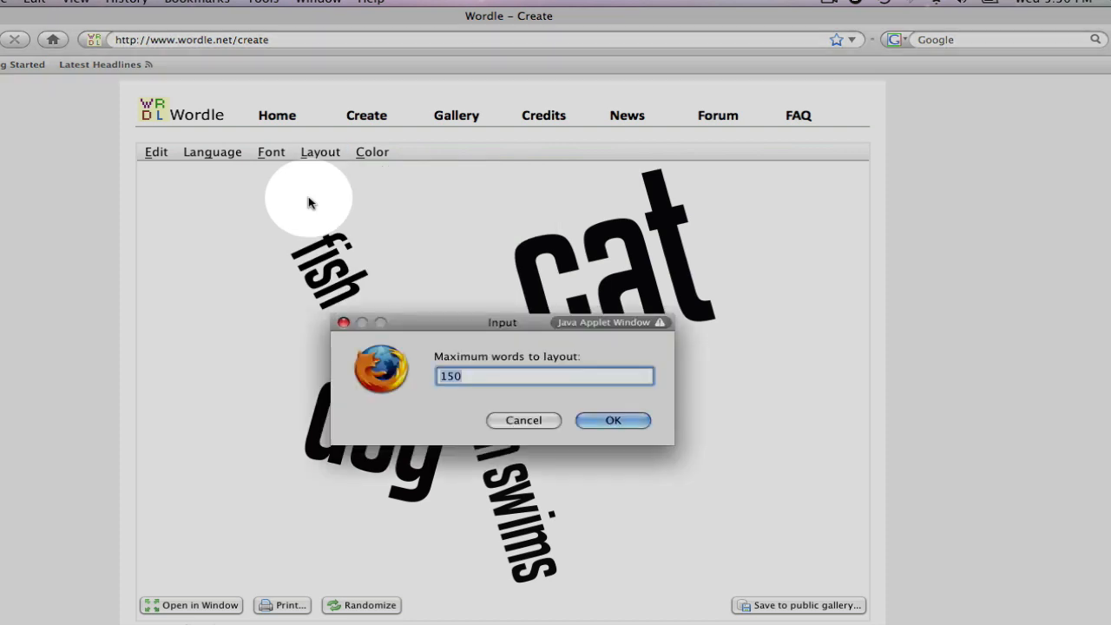
pyautogui.moveTo(424, 302)
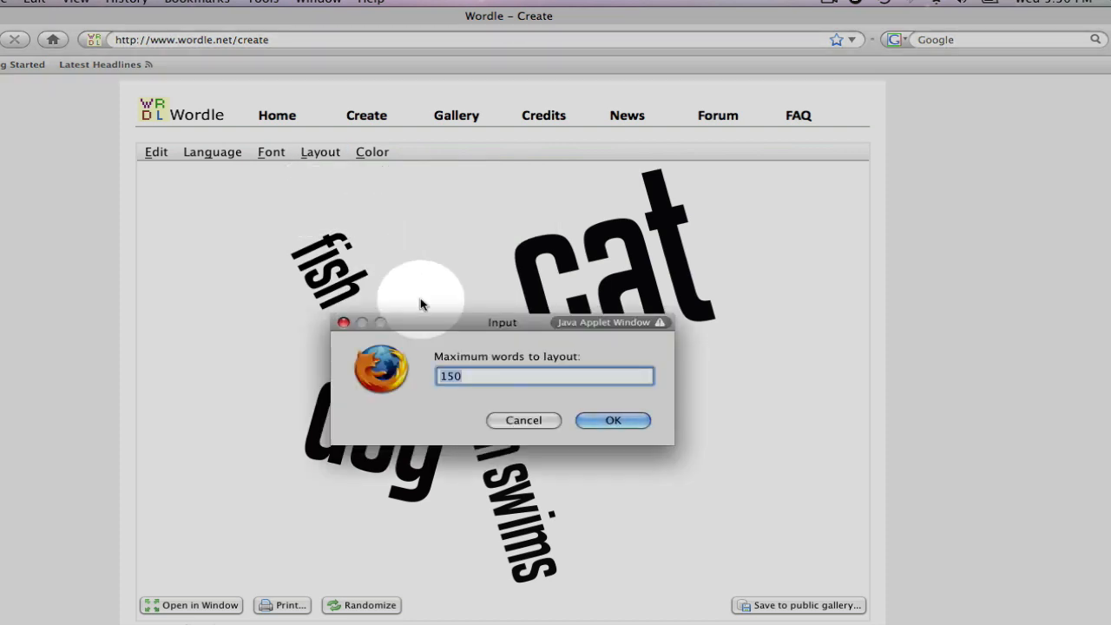
pyautogui.click(613, 420)
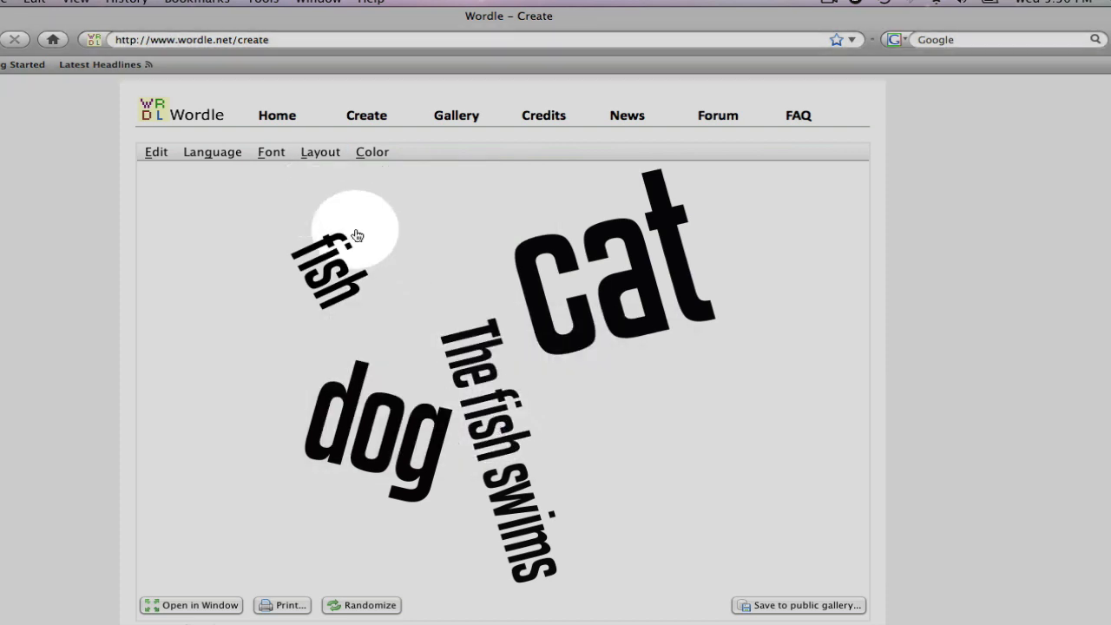
pyautogui.click(320, 151)
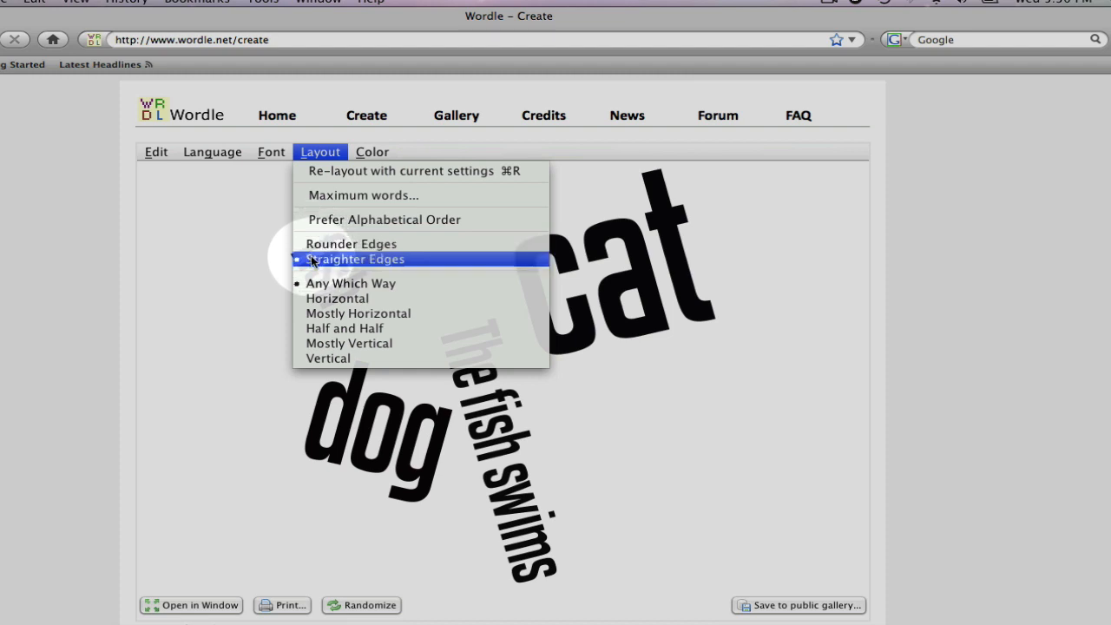
pyautogui.moveTo(337, 299)
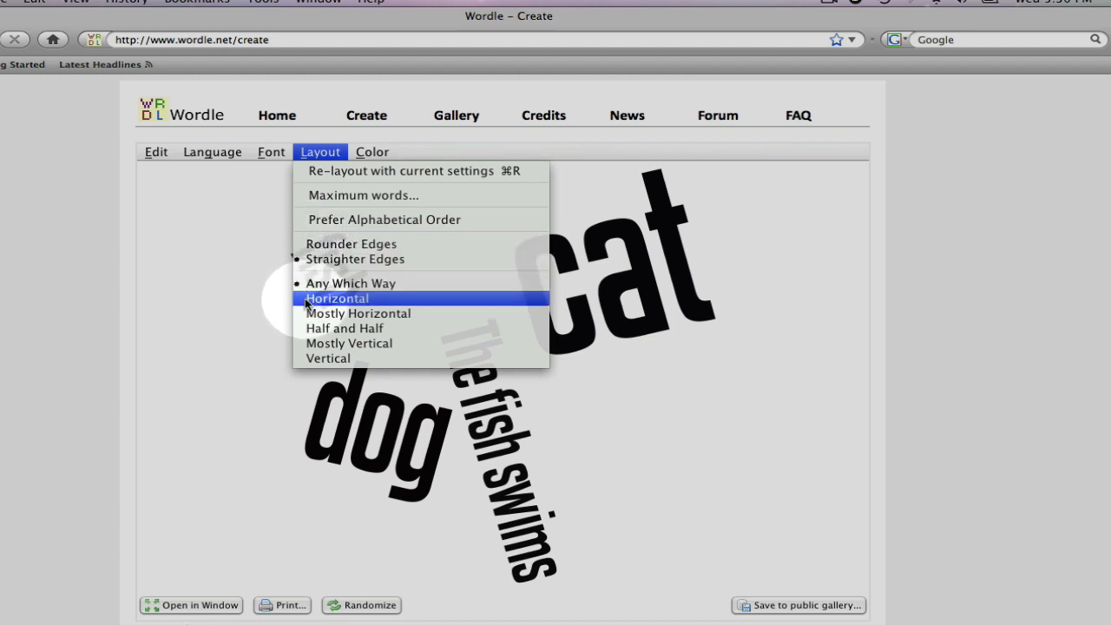
pyautogui.moveTo(358, 313)
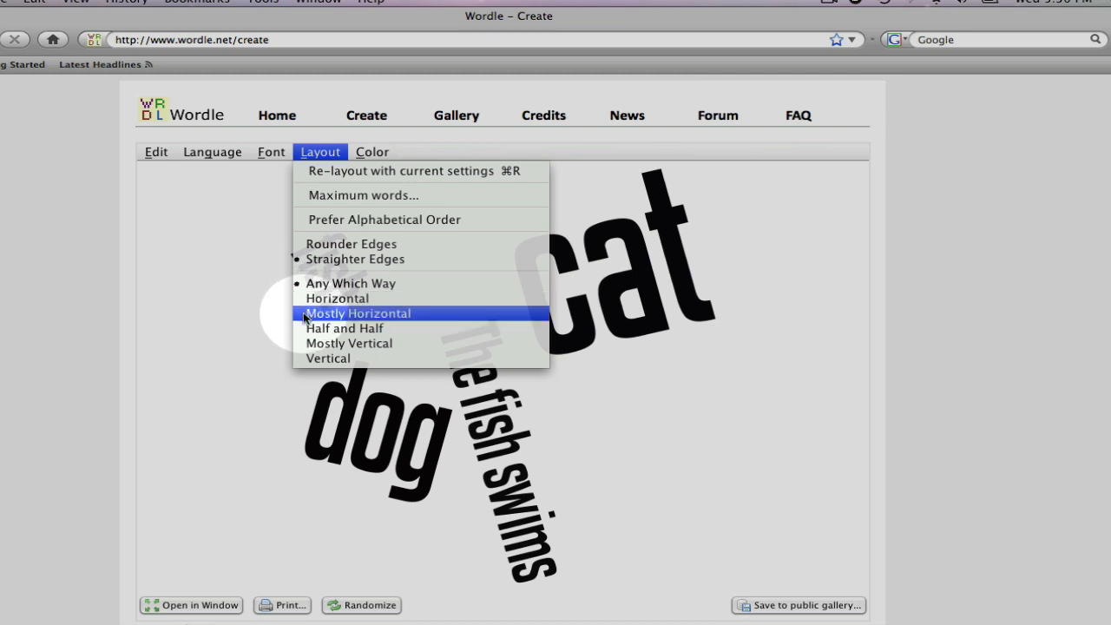
pyautogui.moveTo(326, 357)
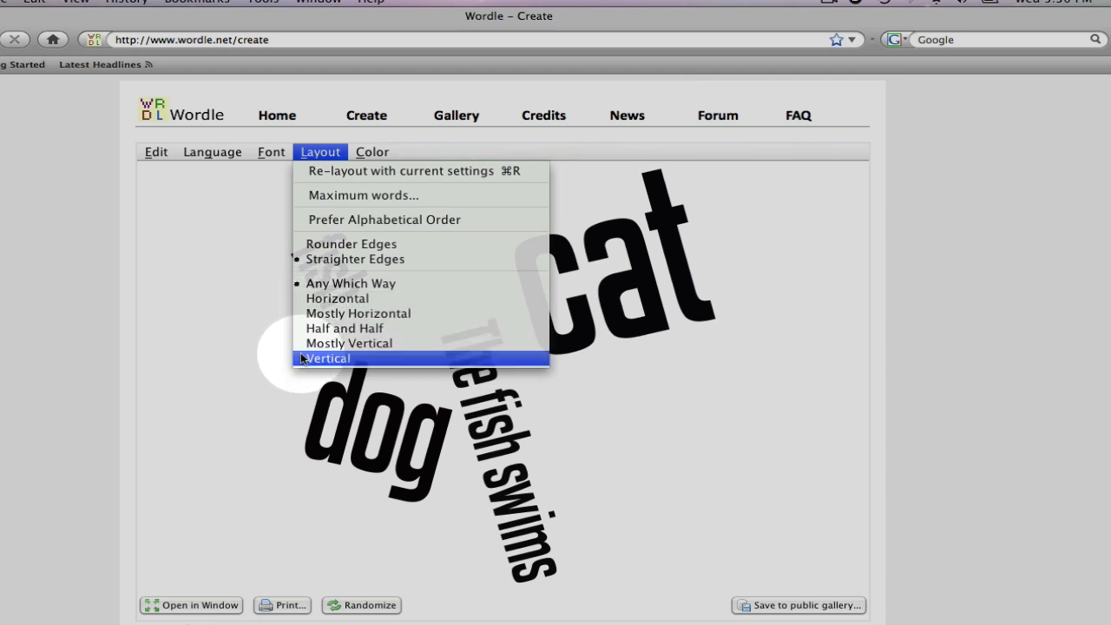
# Step: Make the layout Vertical and apply the Dull Candy palette on black
pyautogui.click(372, 153)
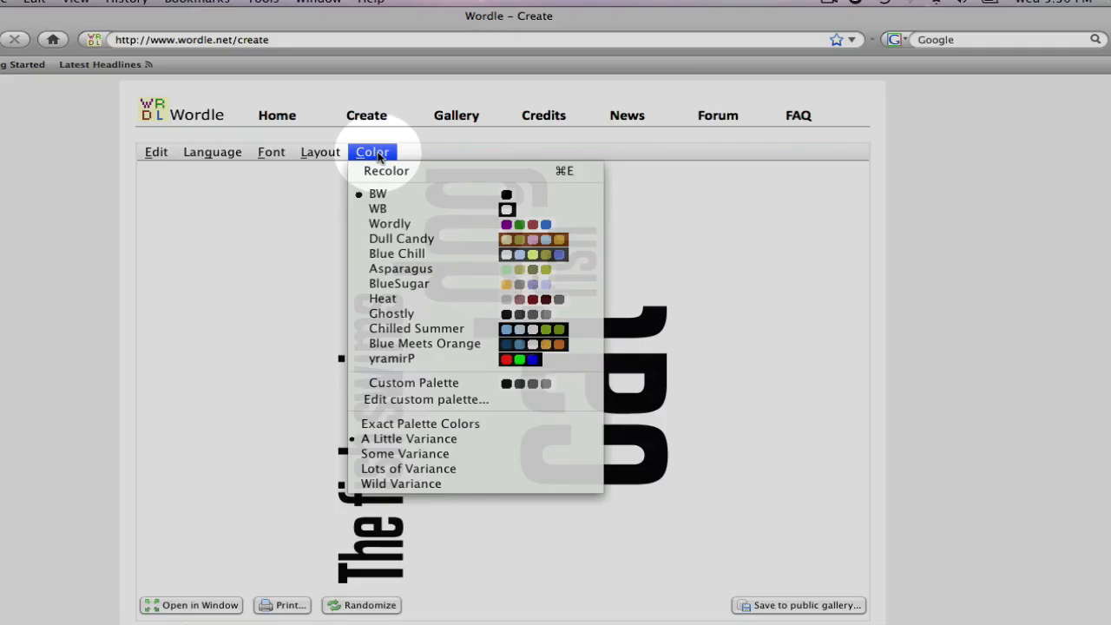
pyautogui.moveTo(379, 191)
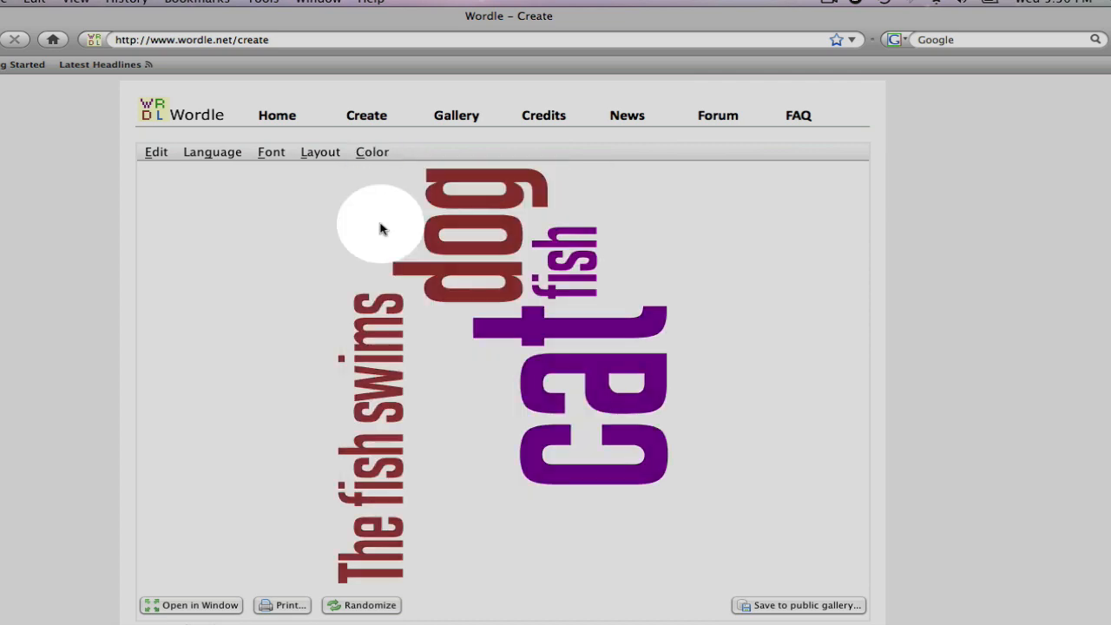
pyautogui.click(372, 151)
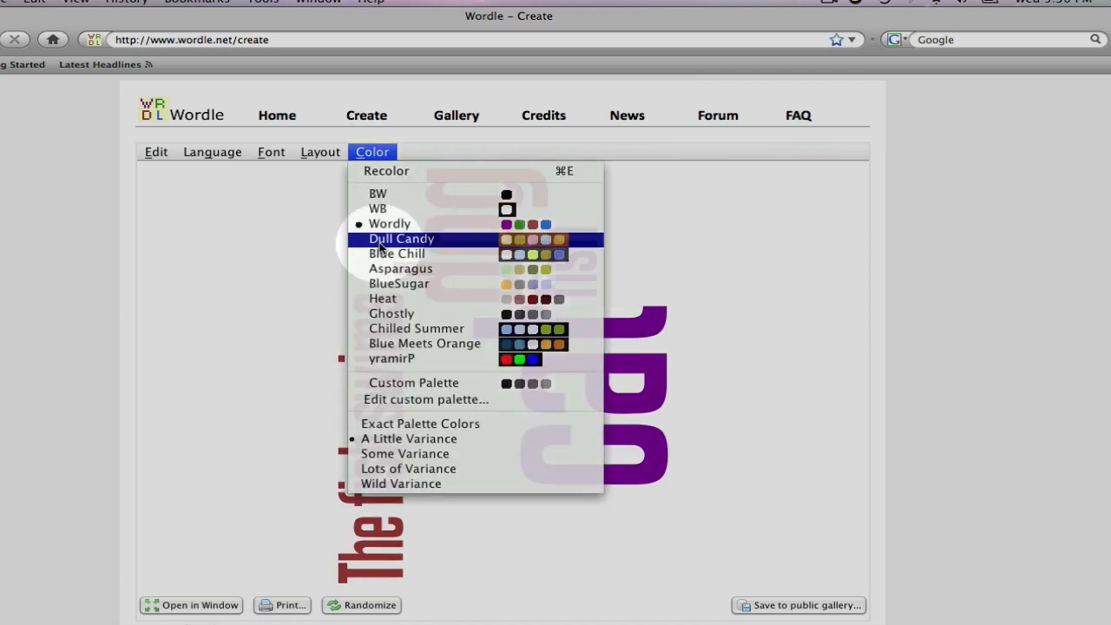
pyautogui.click(401, 240)
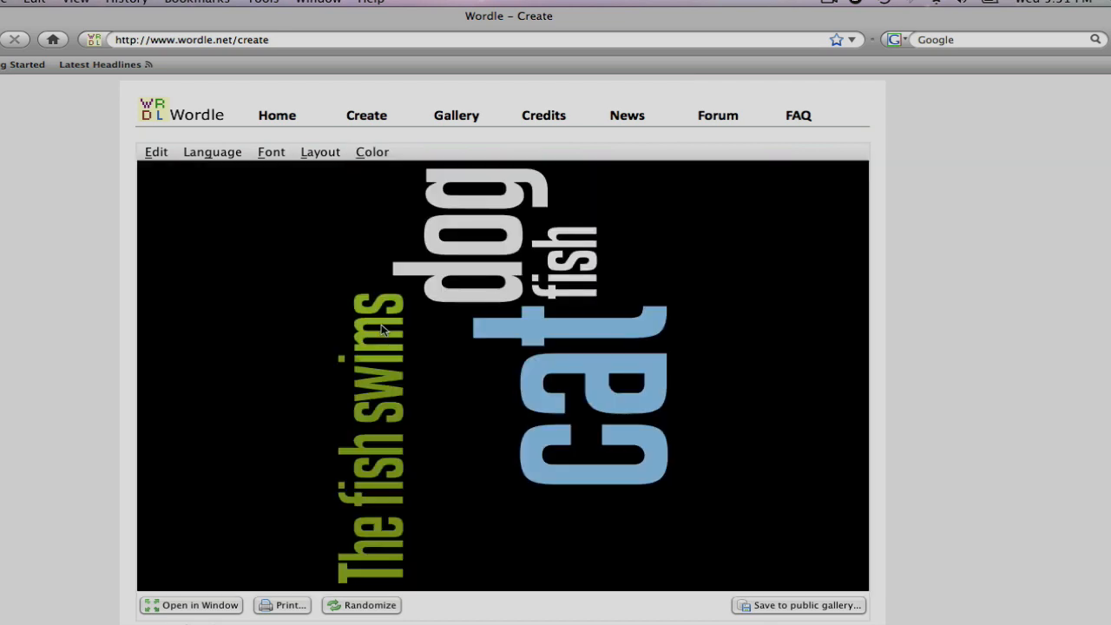
pyautogui.scroll(-3)
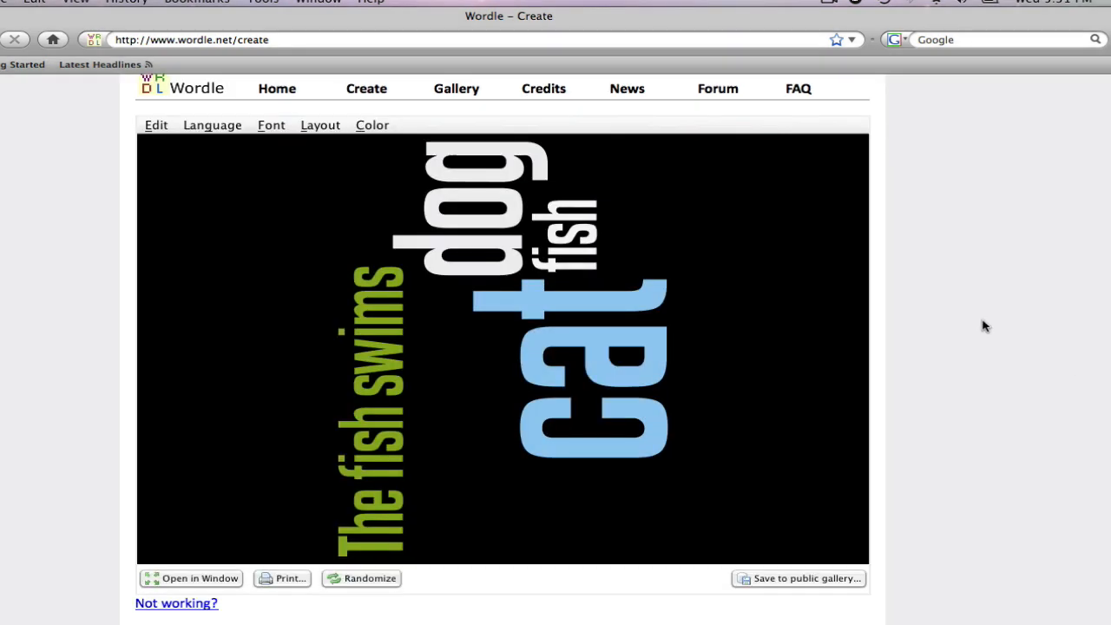
pyautogui.moveTo(945, 467)
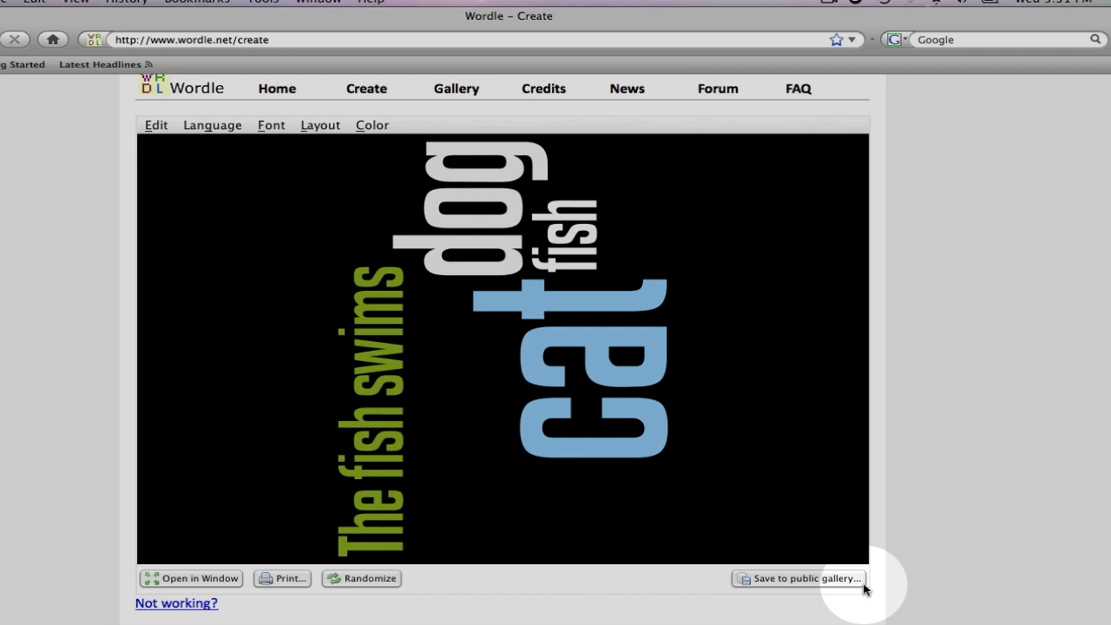
pyautogui.moveTo(733, 587)
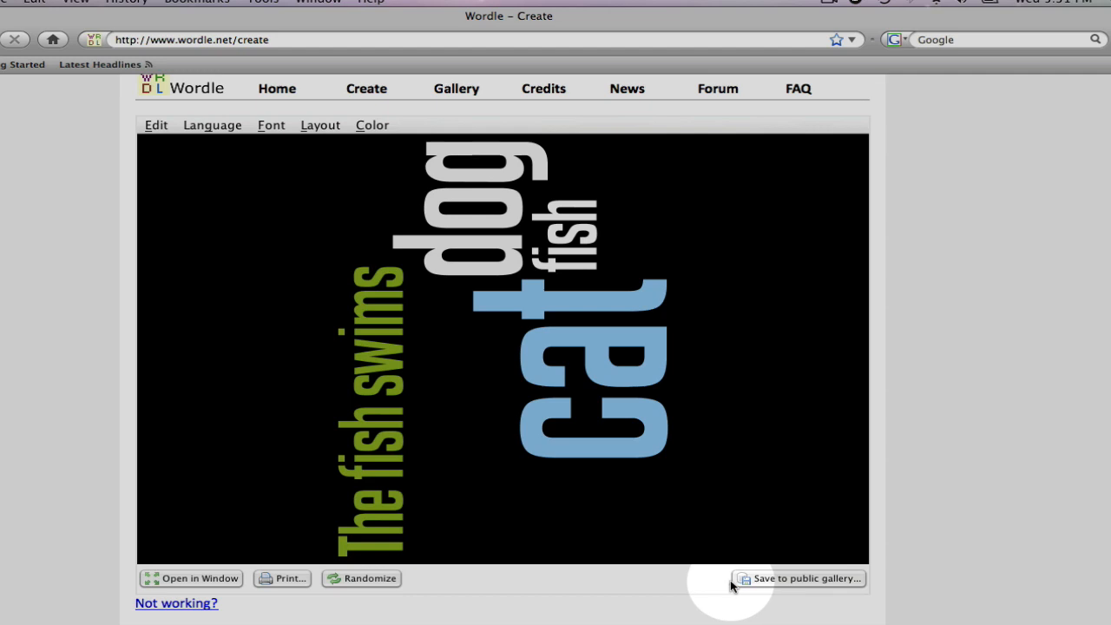
pyautogui.moveTo(615, 596)
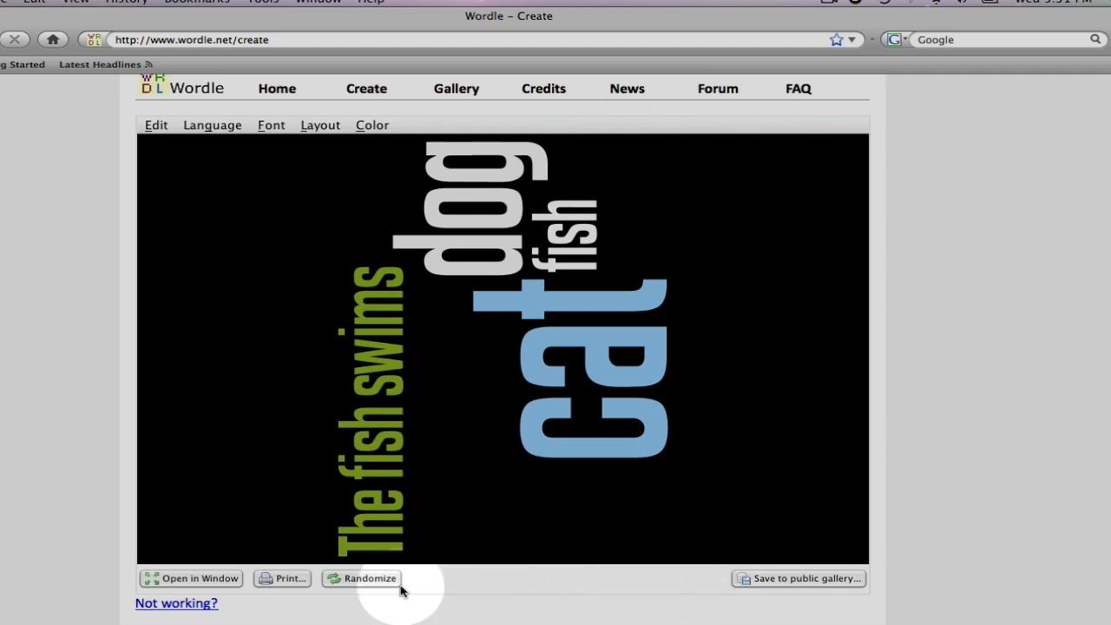
pyautogui.moveTo(304, 590)
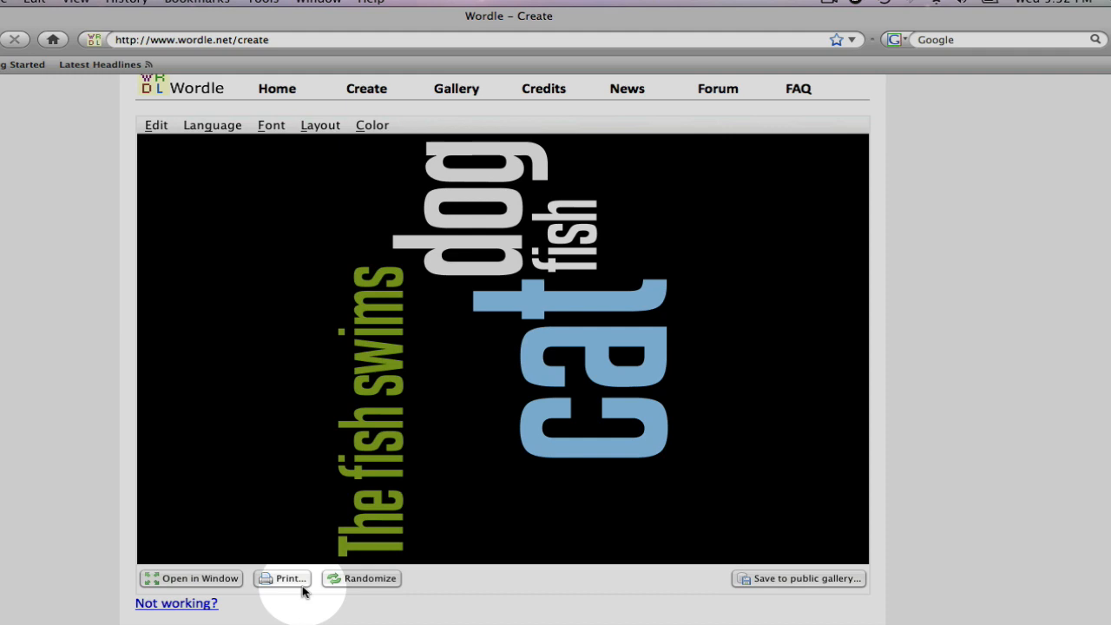
pyautogui.moveTo(244, 597)
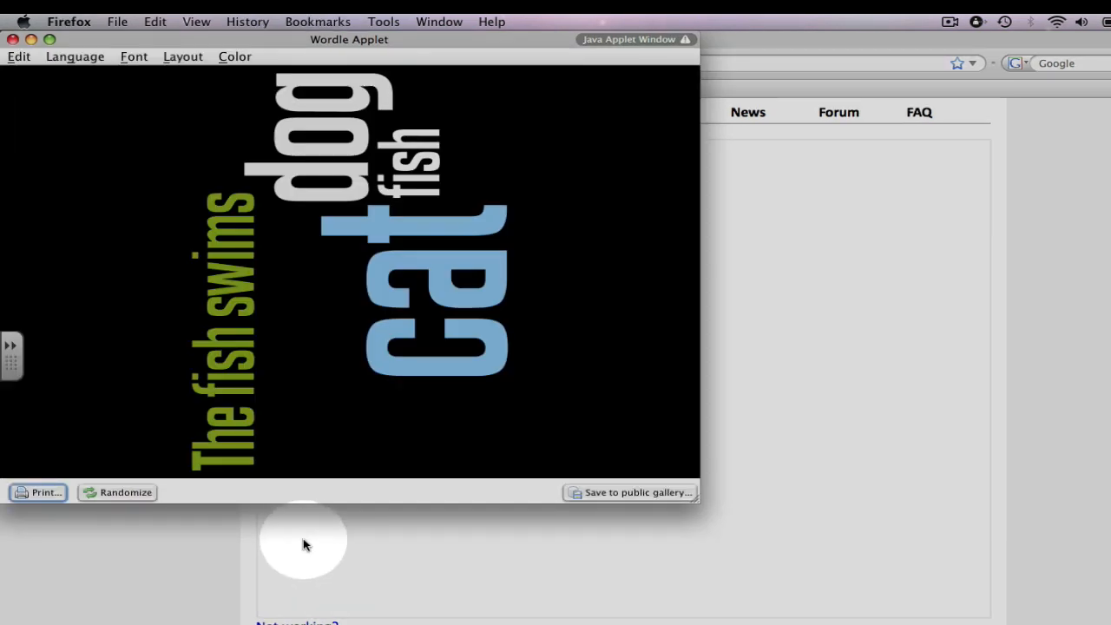
pyautogui.moveTo(104, 215)
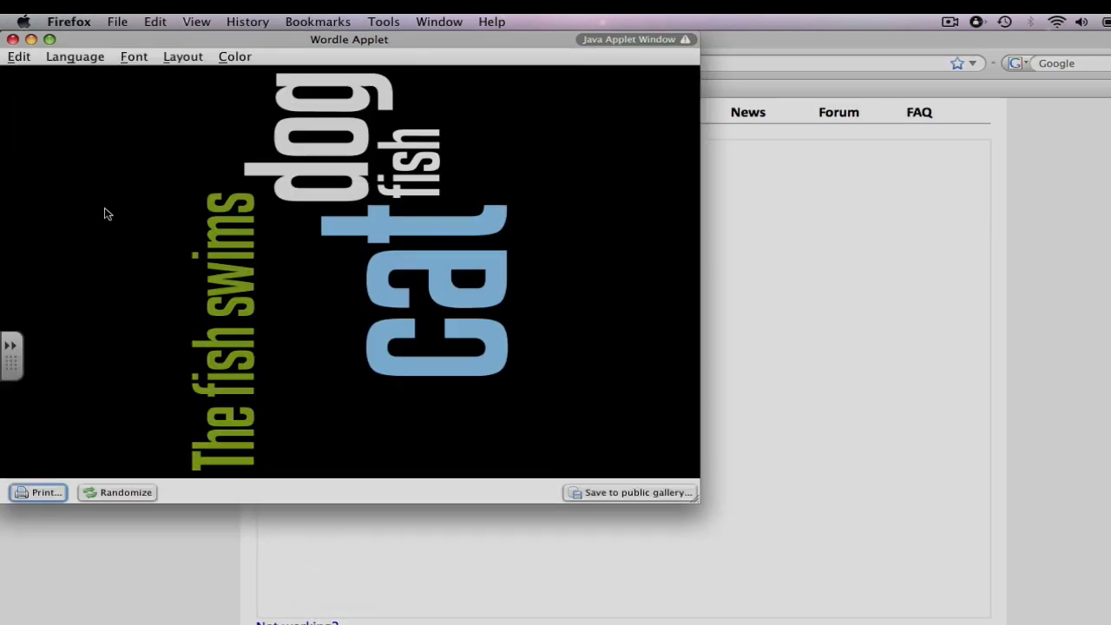
# Step: Close the Java Applet Window so the cloud returns to the Create page
pyautogui.click(13, 39)
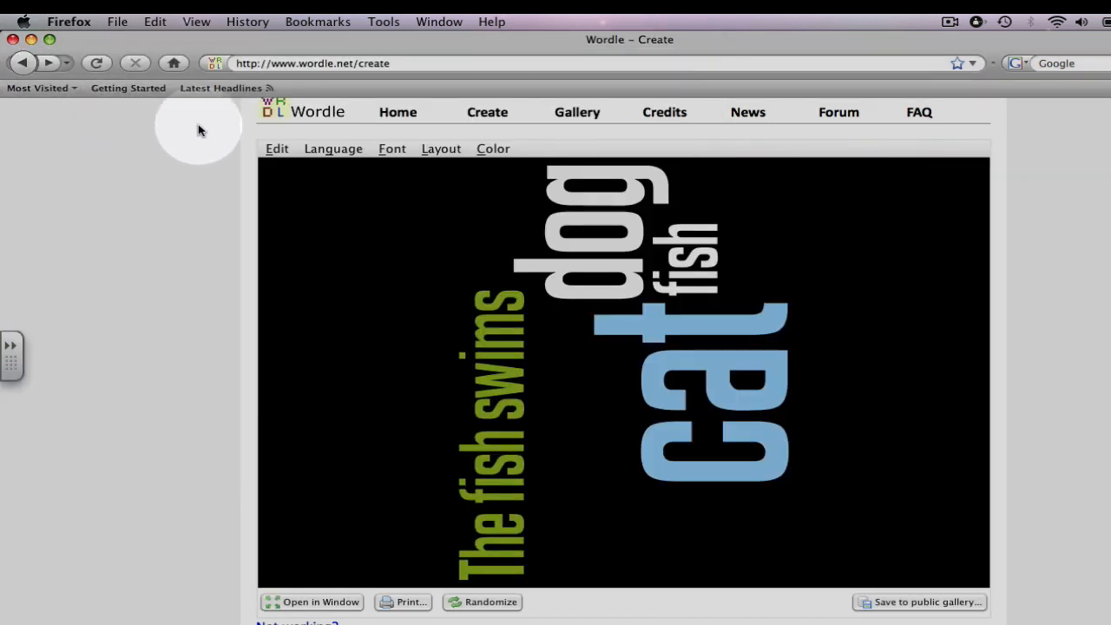
pyautogui.moveTo(346, 132)
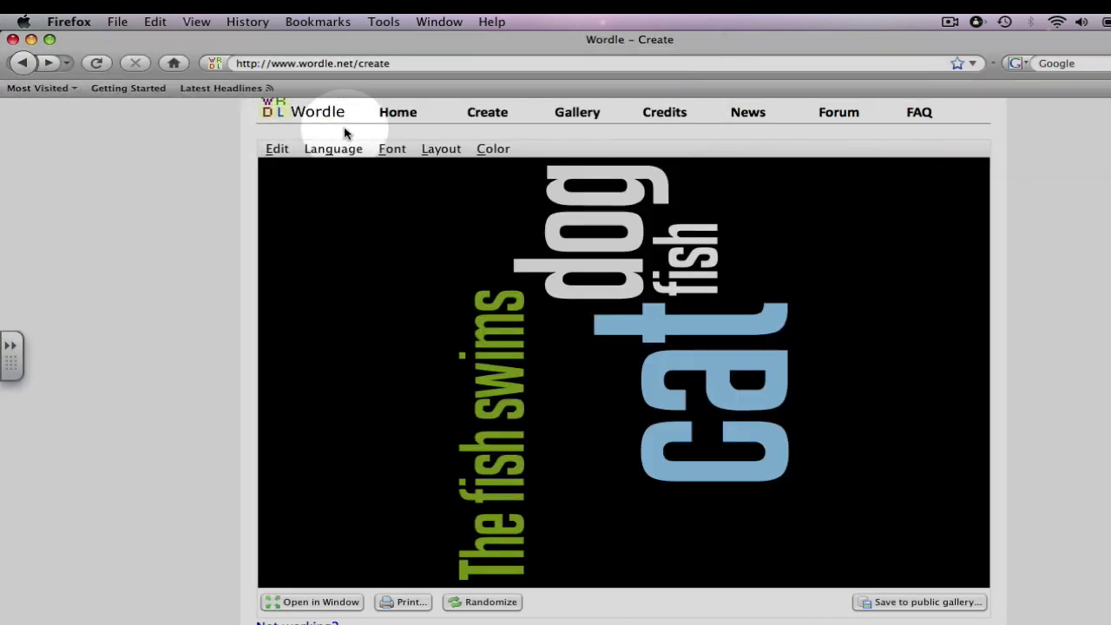
pyautogui.moveTo(397, 111)
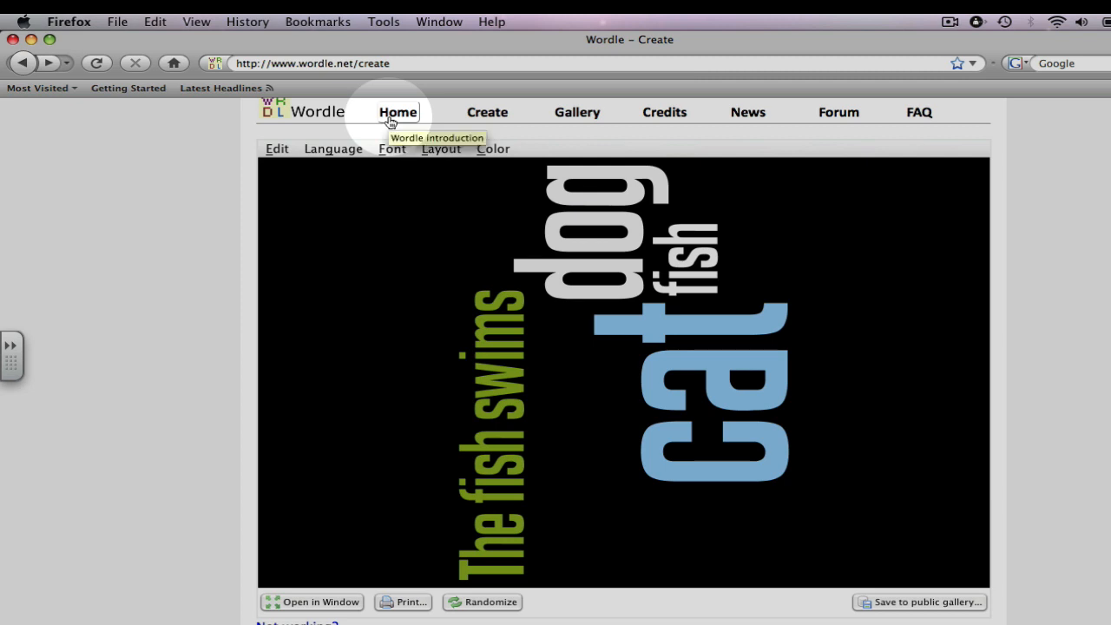
pyautogui.moveTo(487, 118)
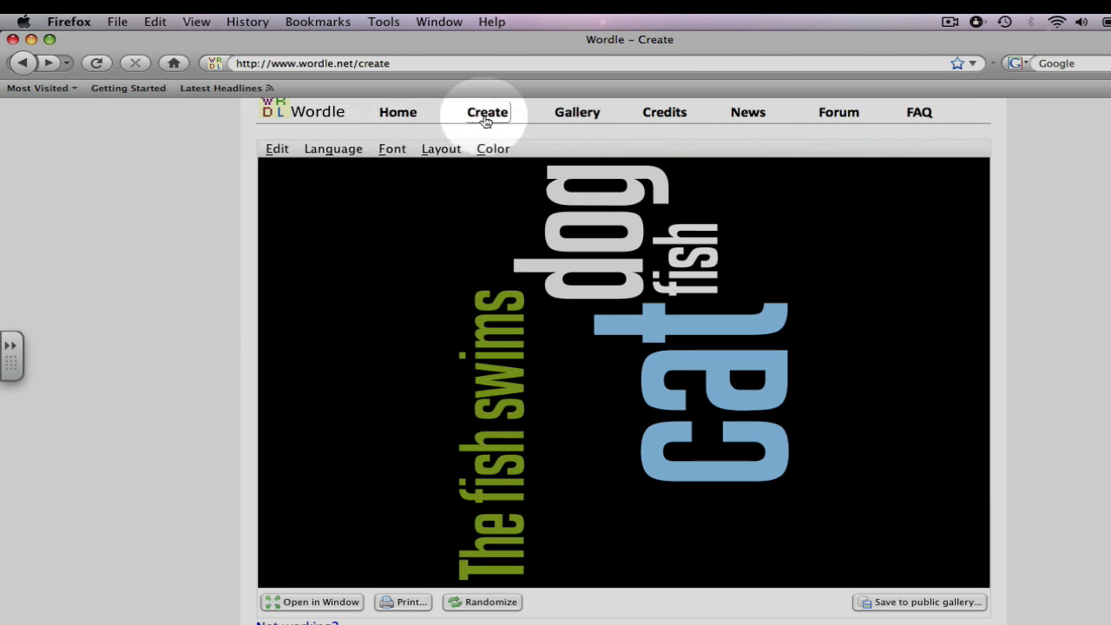
pyautogui.moveTo(576, 111)
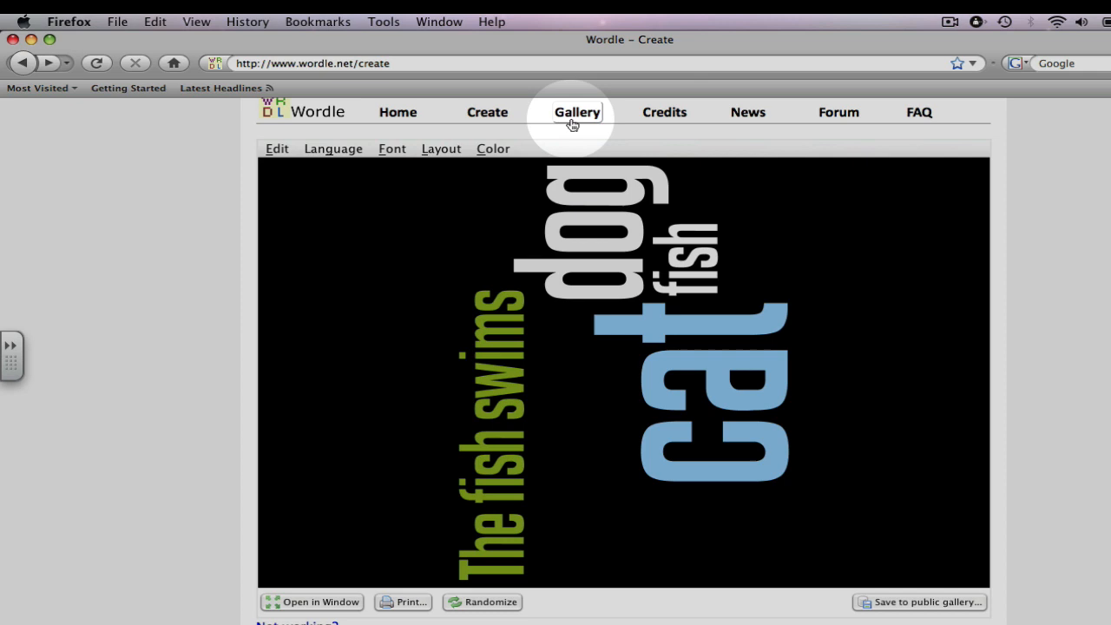
# Step: Go to the Gallery of recently shared public clouds
pyautogui.click(577, 111)
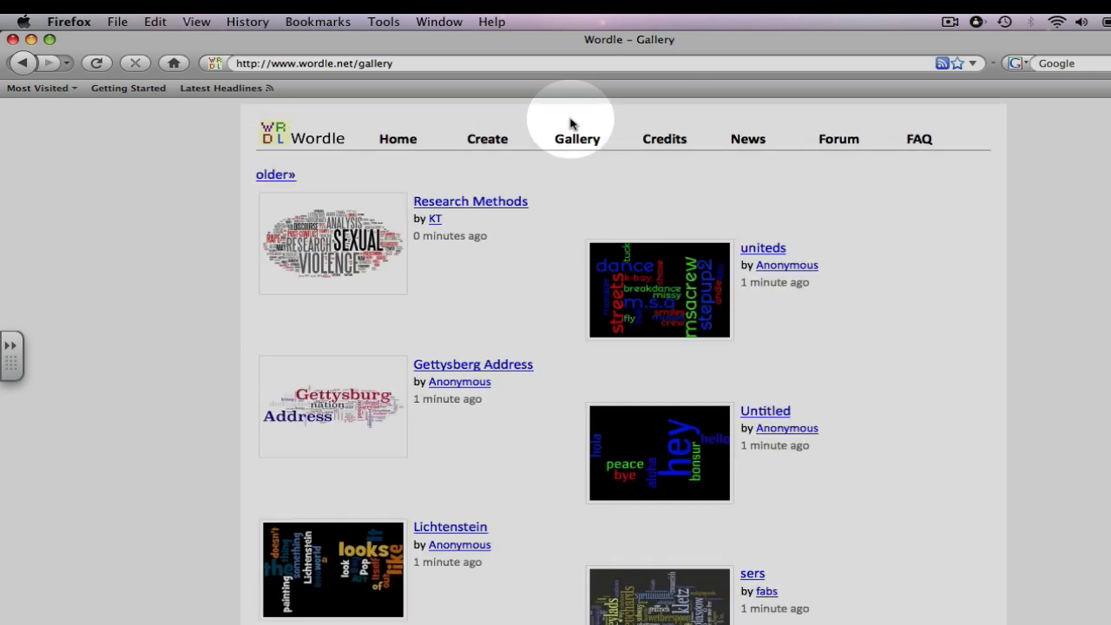
pyautogui.moveTo(645, 139)
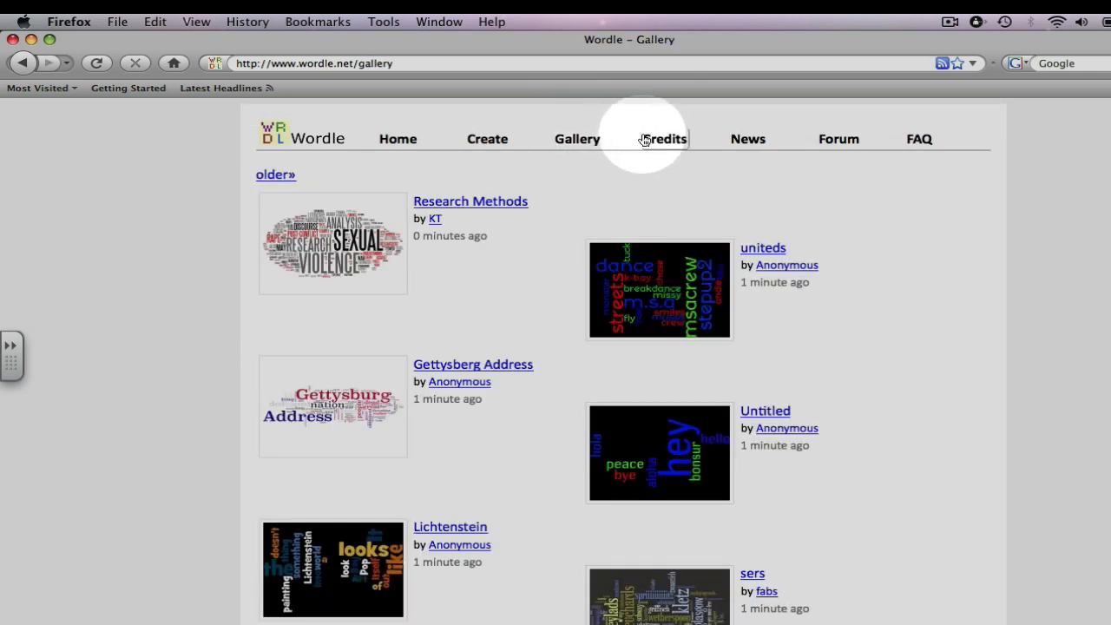
pyautogui.moveTo(663, 139)
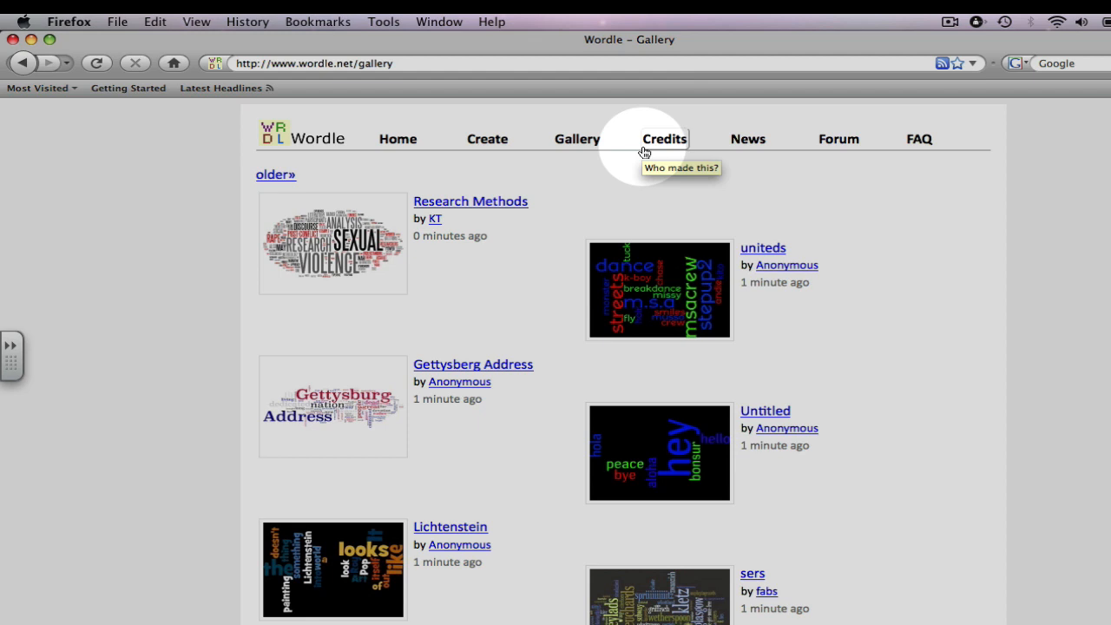
pyautogui.moveTo(733, 143)
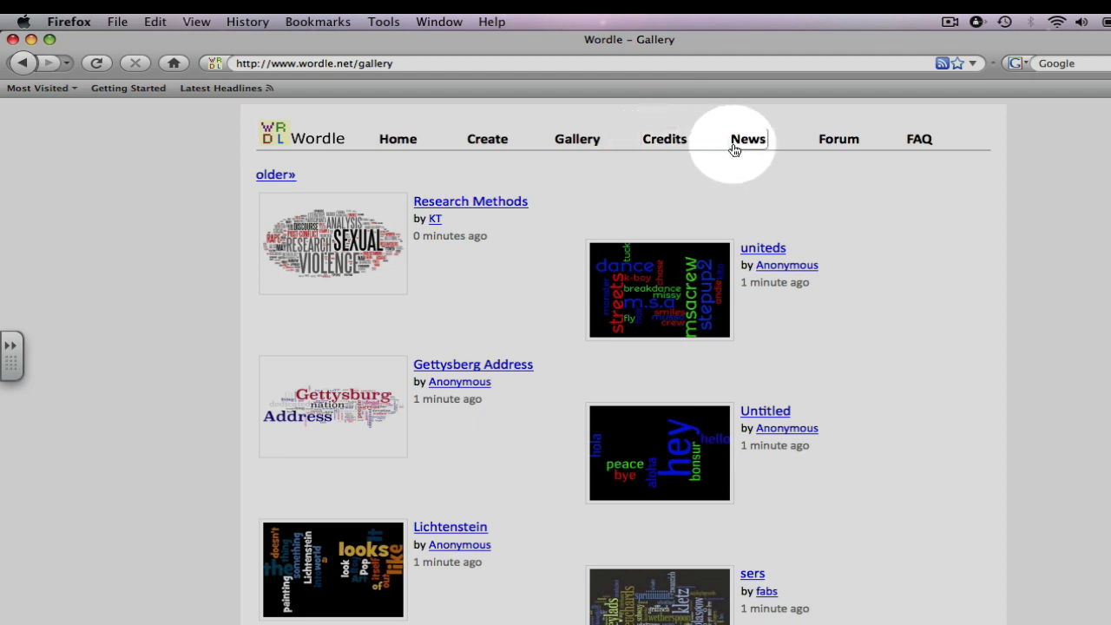
pyautogui.click(747, 139)
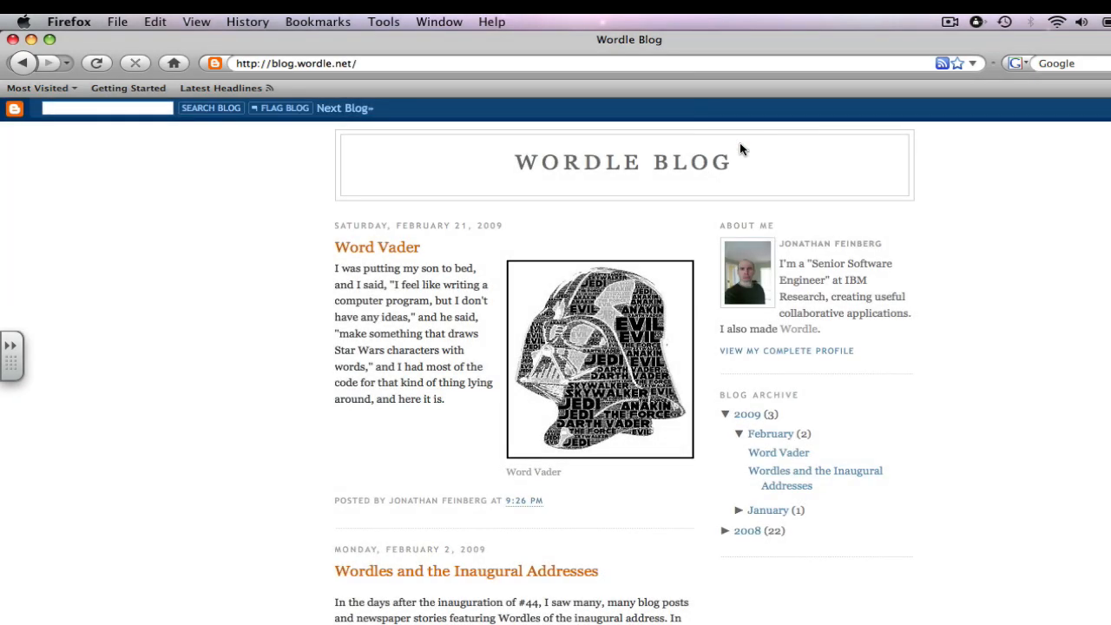
pyautogui.moveTo(851, 168)
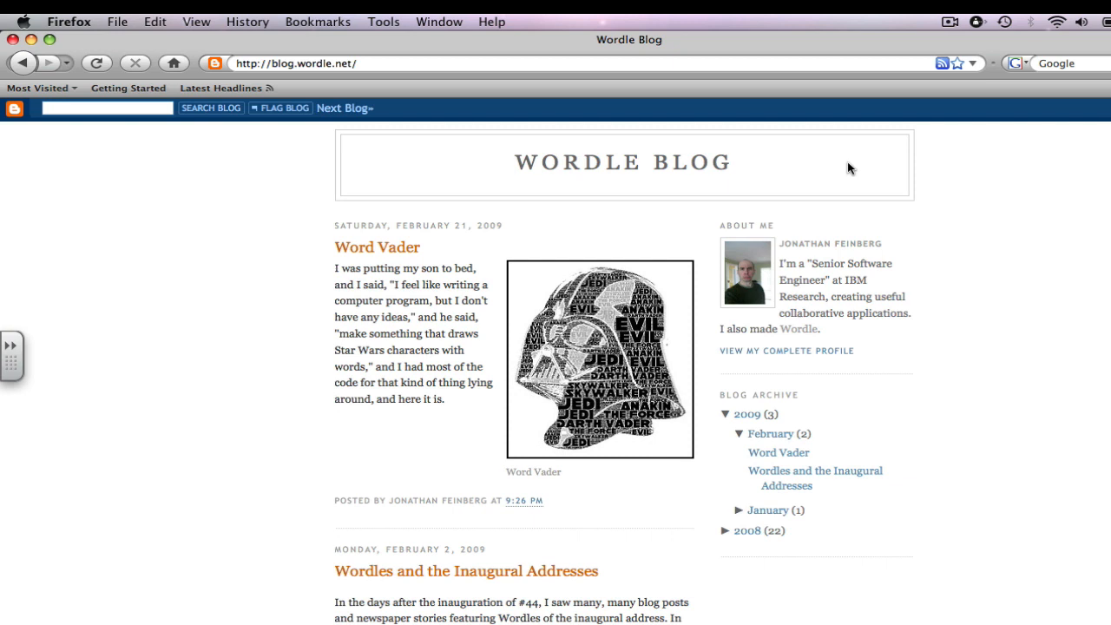
pyautogui.moveTo(252, 135)
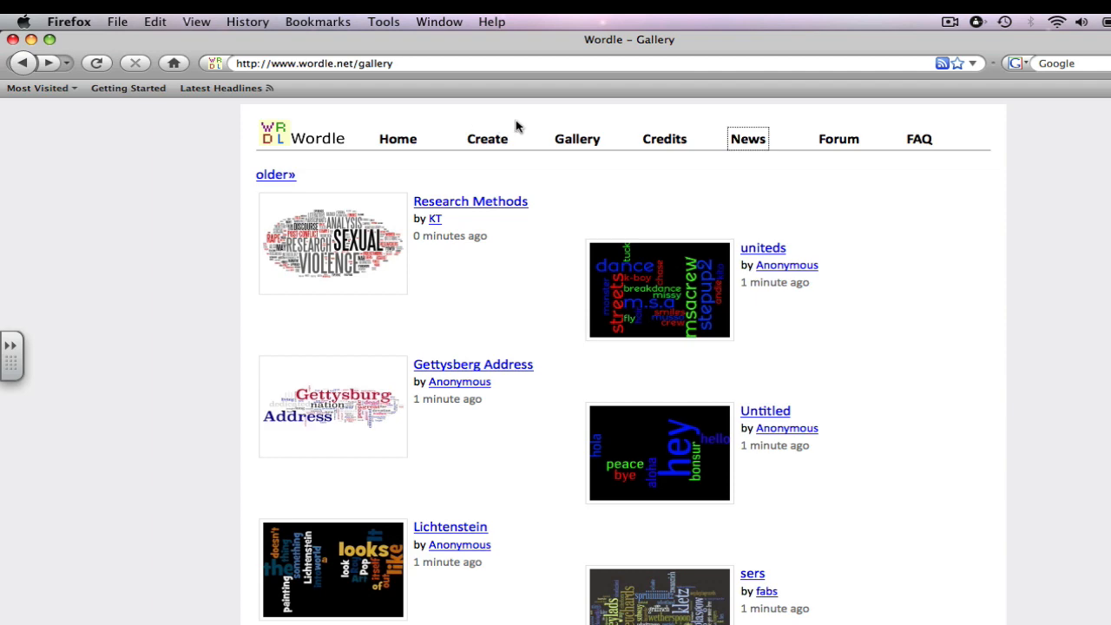
pyautogui.moveTo(797, 126)
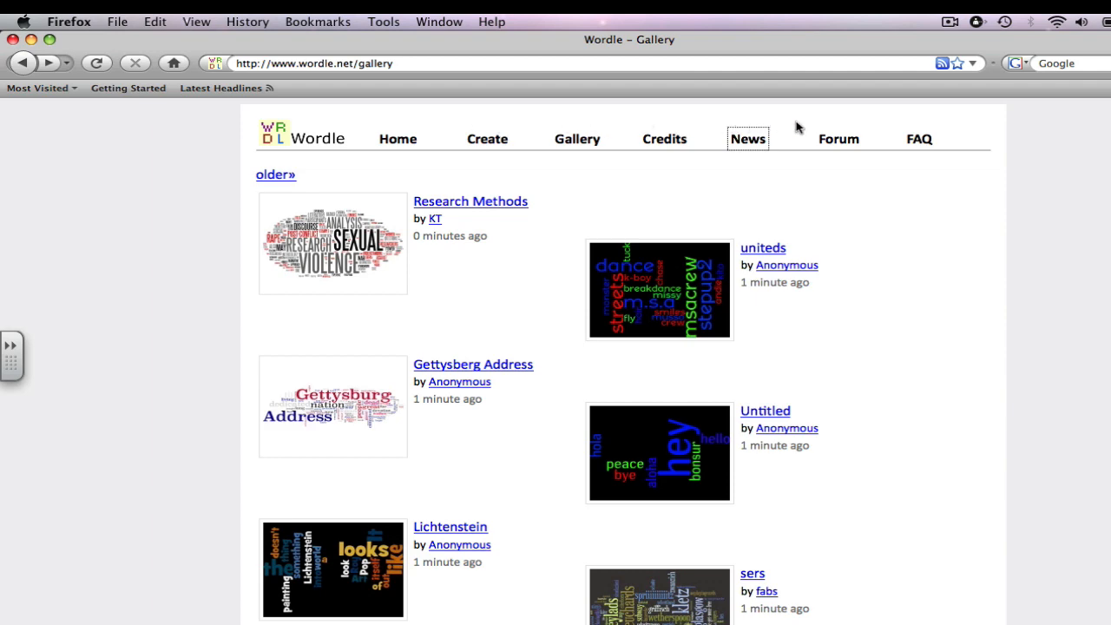
pyautogui.click(839, 139)
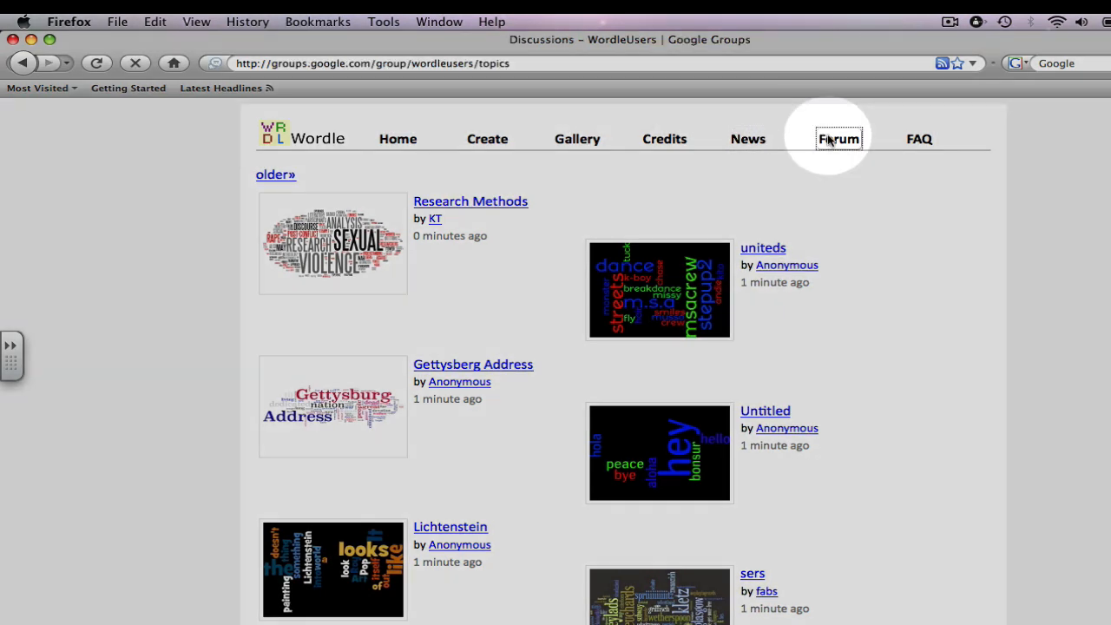
pyautogui.click(839, 139)
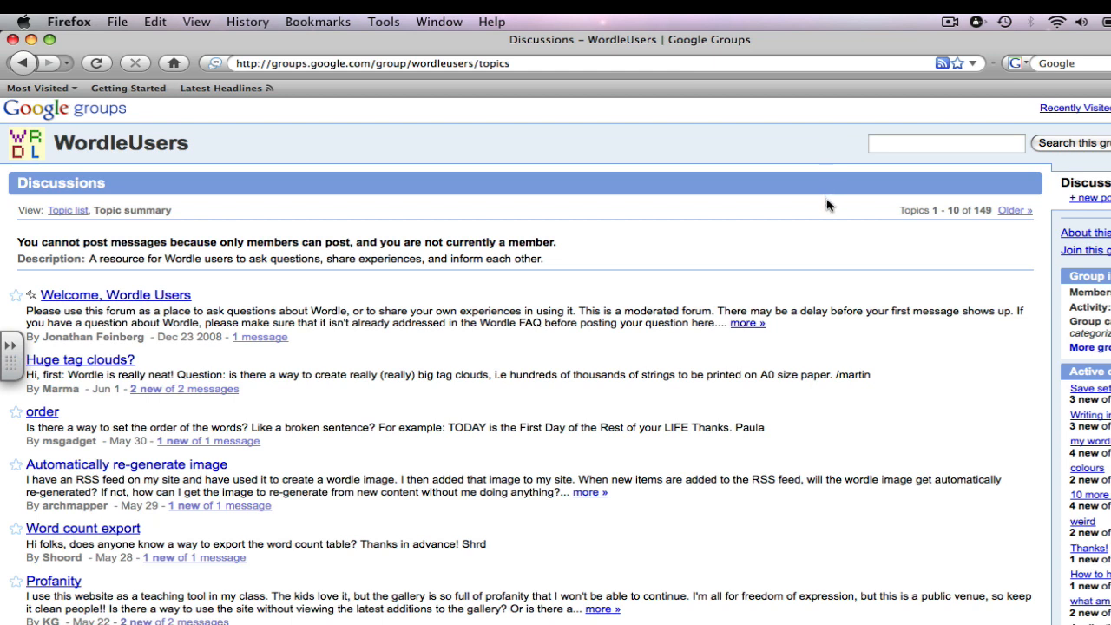
pyautogui.moveTo(797, 153)
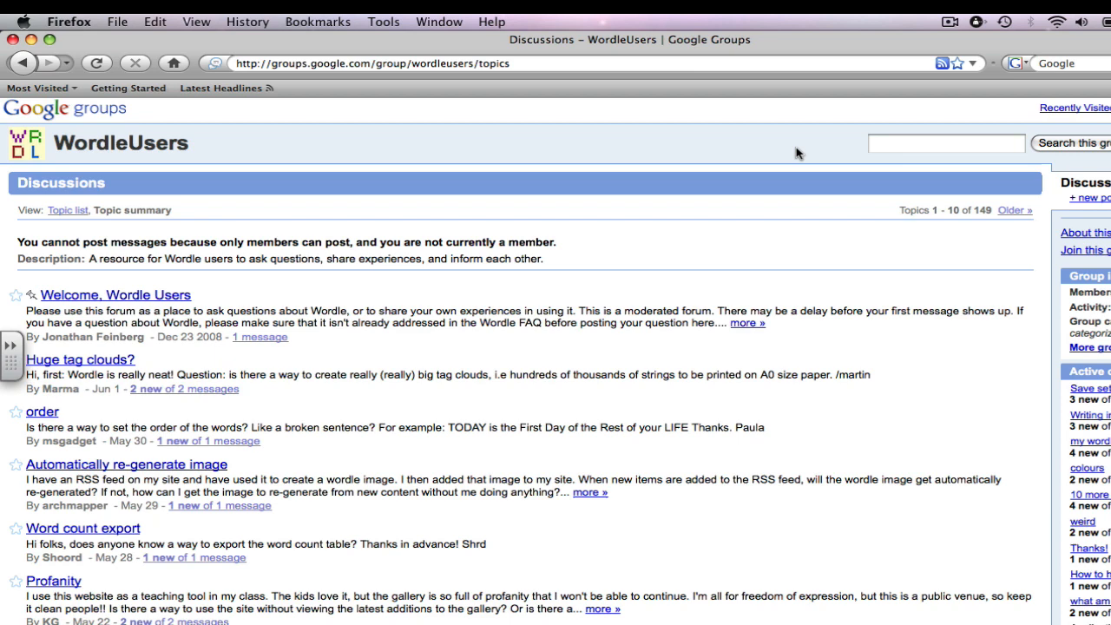
pyautogui.moveTo(415, 127)
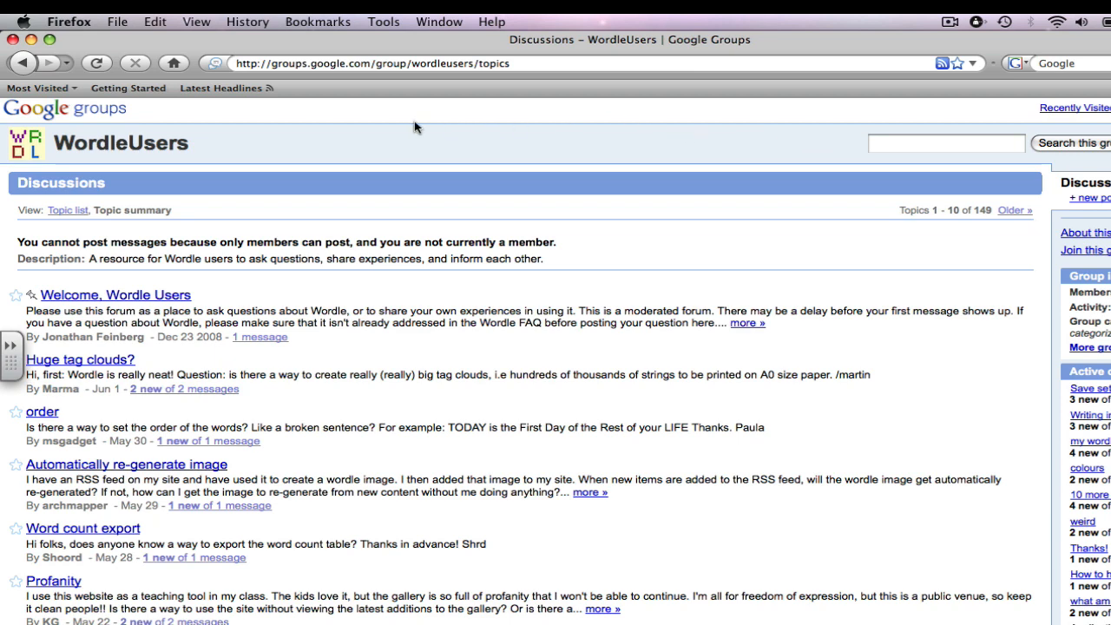
pyautogui.moveTo(42, 87)
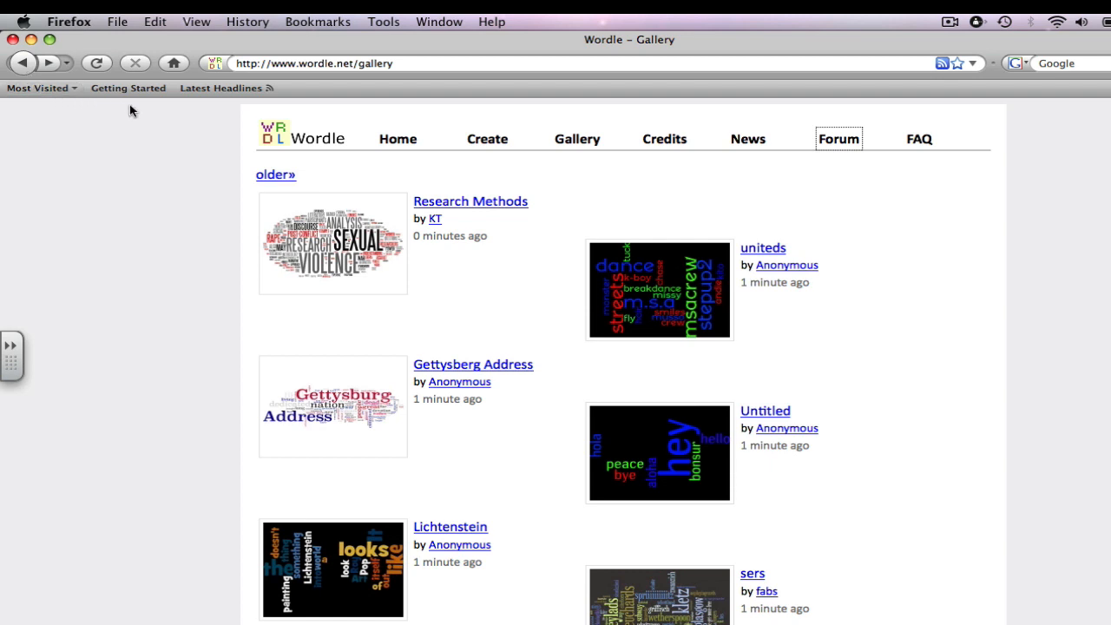
pyautogui.moveTo(250, 112)
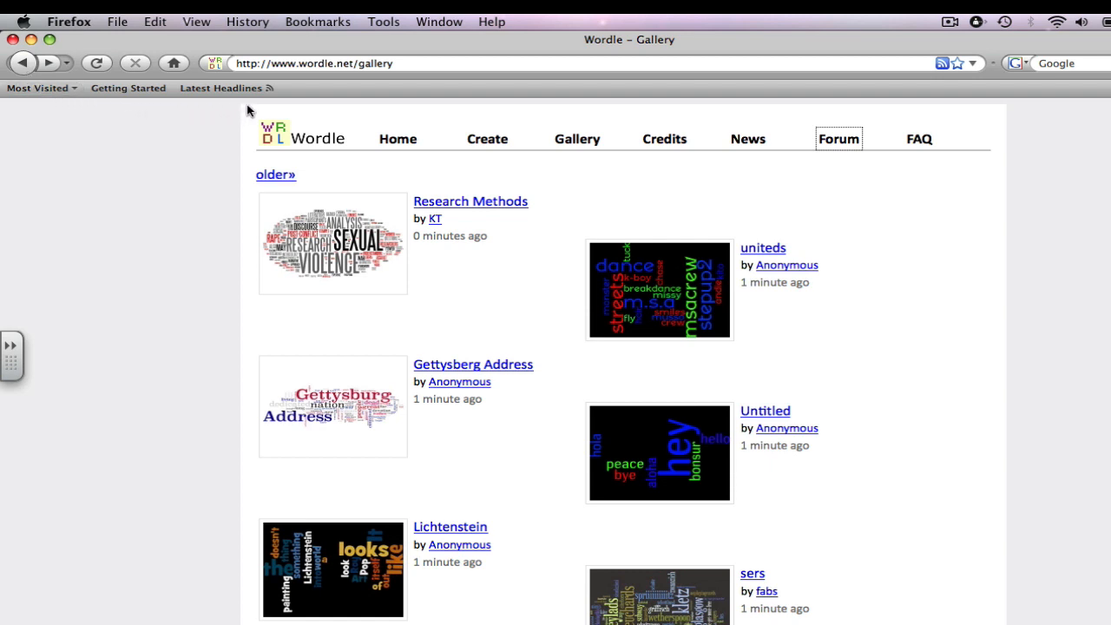
pyautogui.moveTo(488, 113)
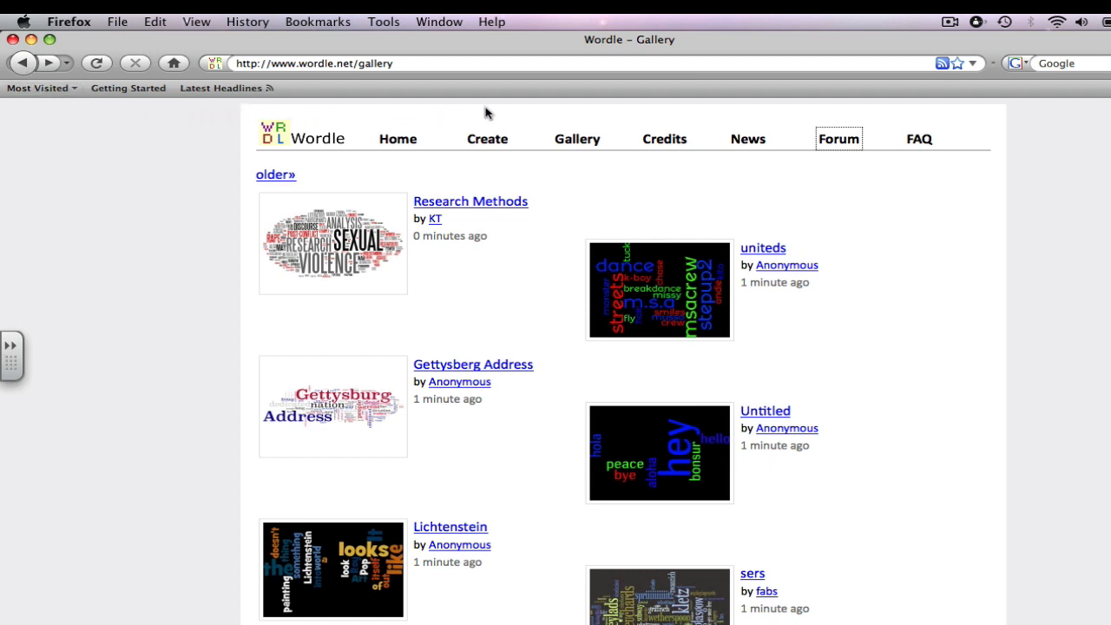
pyautogui.moveTo(825, 114)
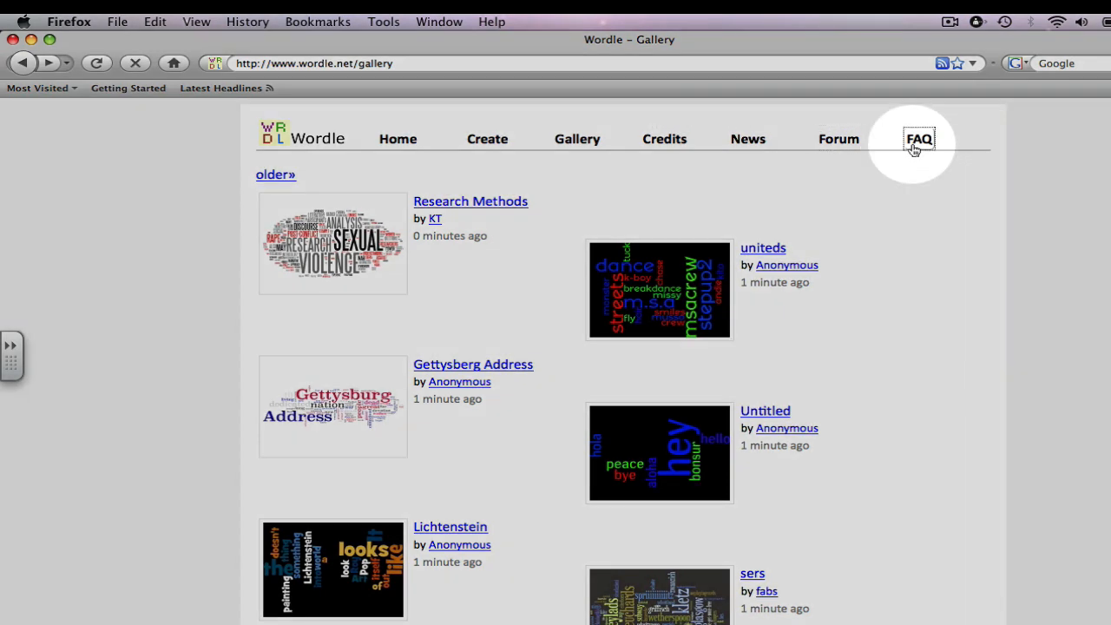
# Step: Go to the FAQ page and scroll through the list of questions
pyautogui.click(919, 139)
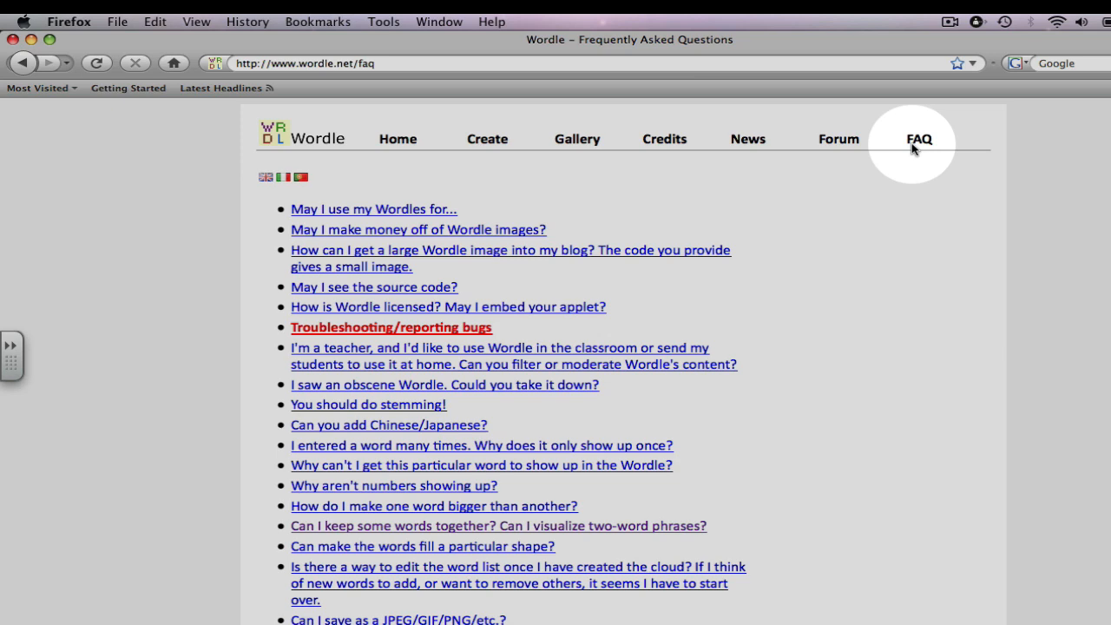
pyautogui.moveTo(911, 163)
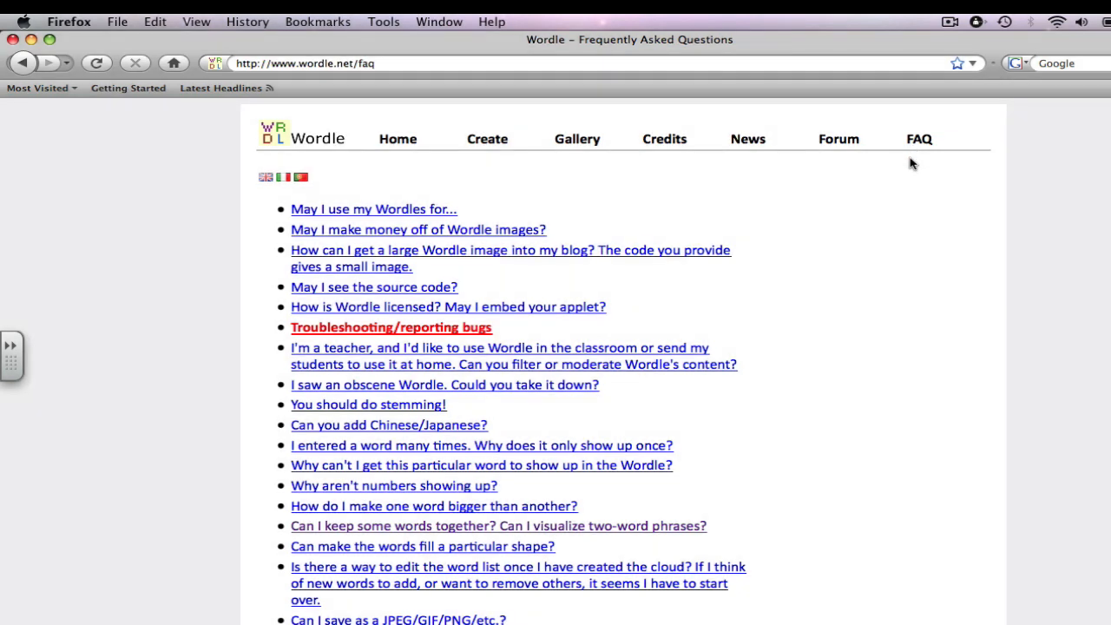
pyautogui.moveTo(916, 163)
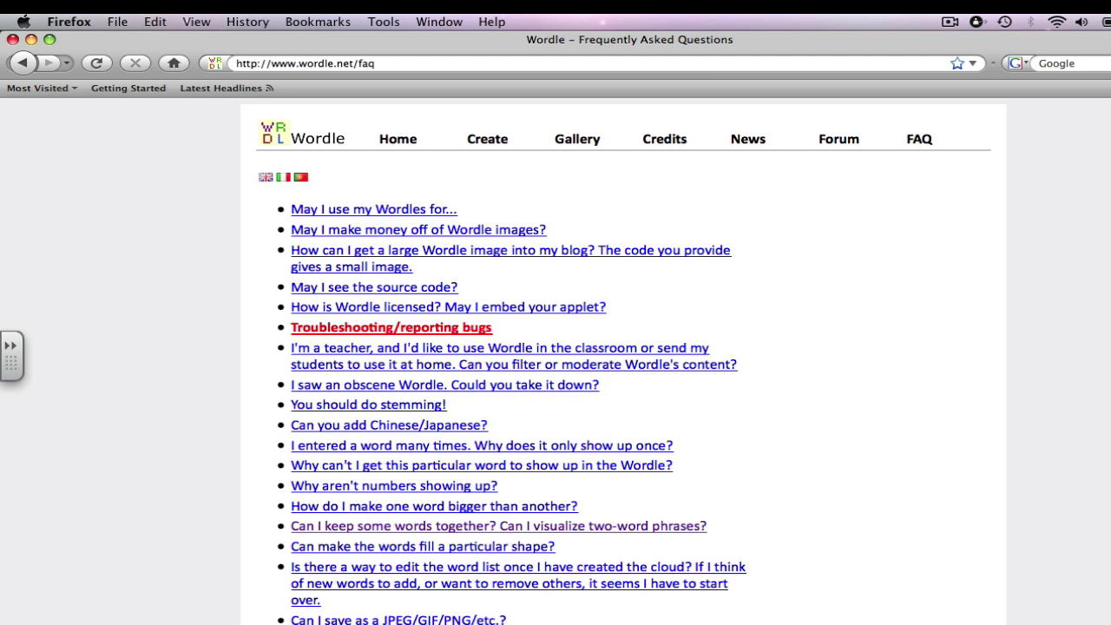
pyautogui.scroll(-3)
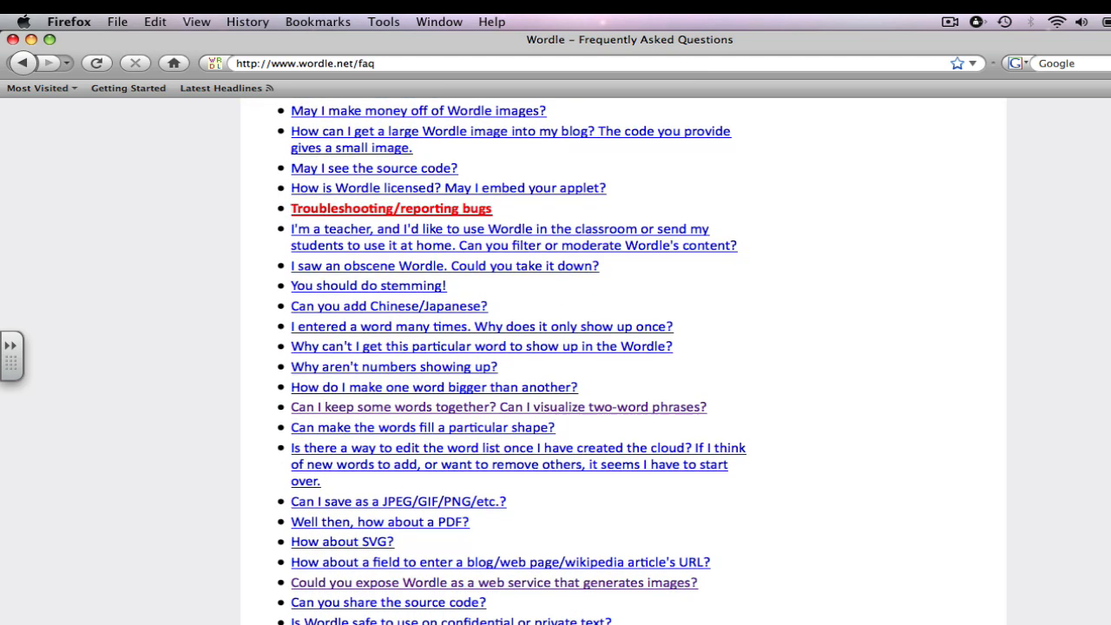
pyautogui.scroll(3)
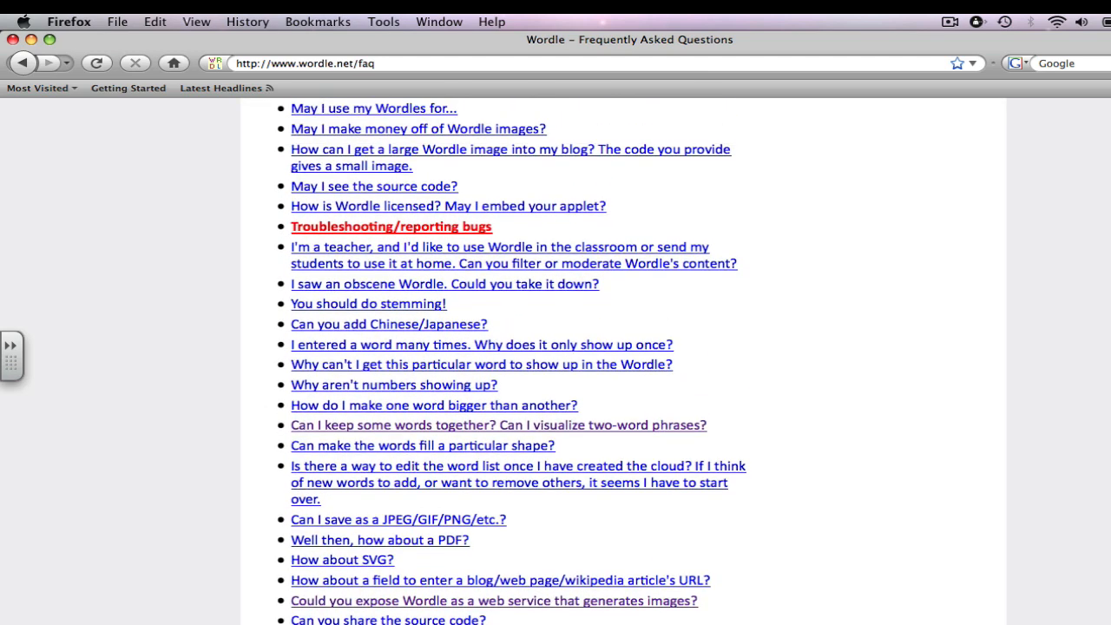
pyautogui.scroll(3)
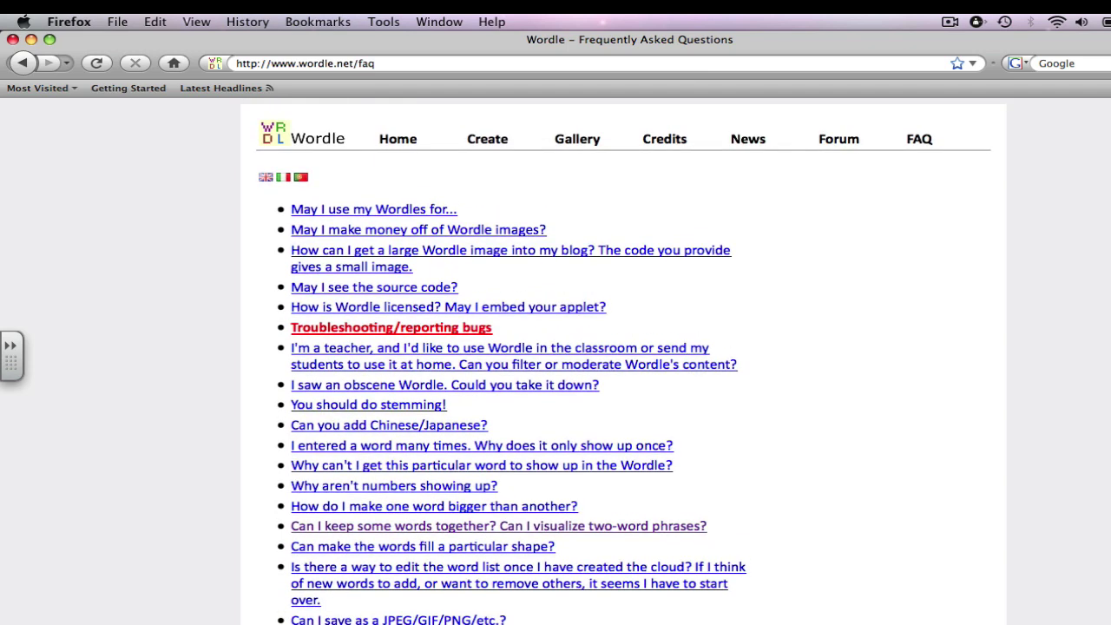